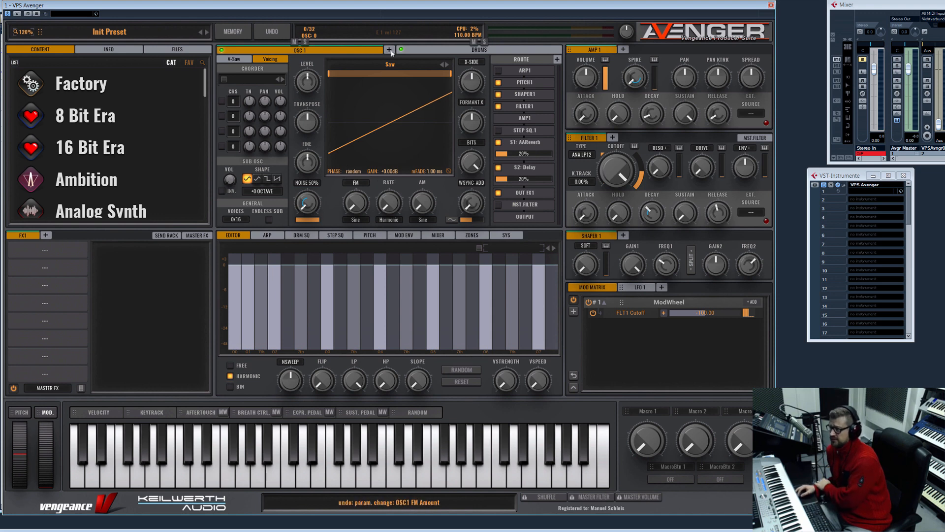
Step: Add OSC 2 and give OSC1 the Sine shape from the VA-Shapes browser
left_click(390, 49)
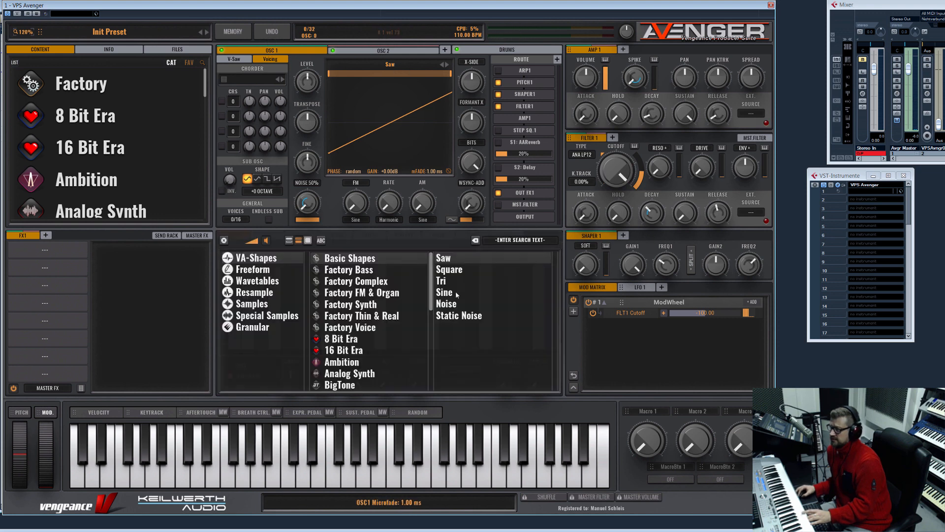
left_click(444, 291)
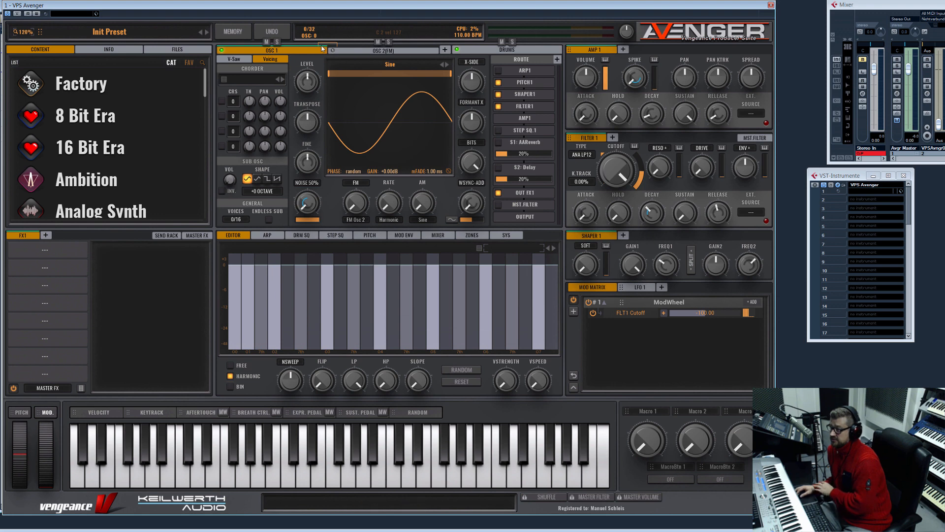
mouse_move(389, 57)
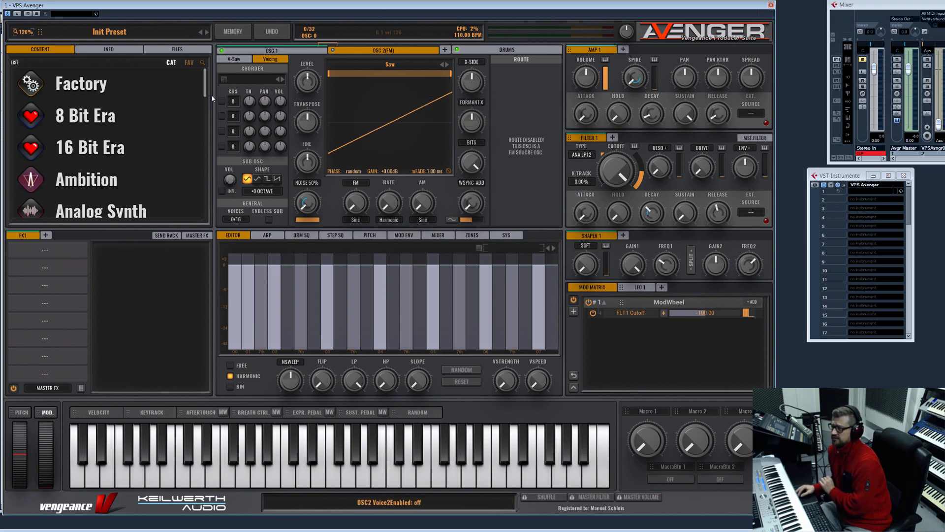
Step: Make OSC 2 a sine wave and raise OSC1's FM depth, keeping FM Osc 2 as the source
left_click(234, 58)
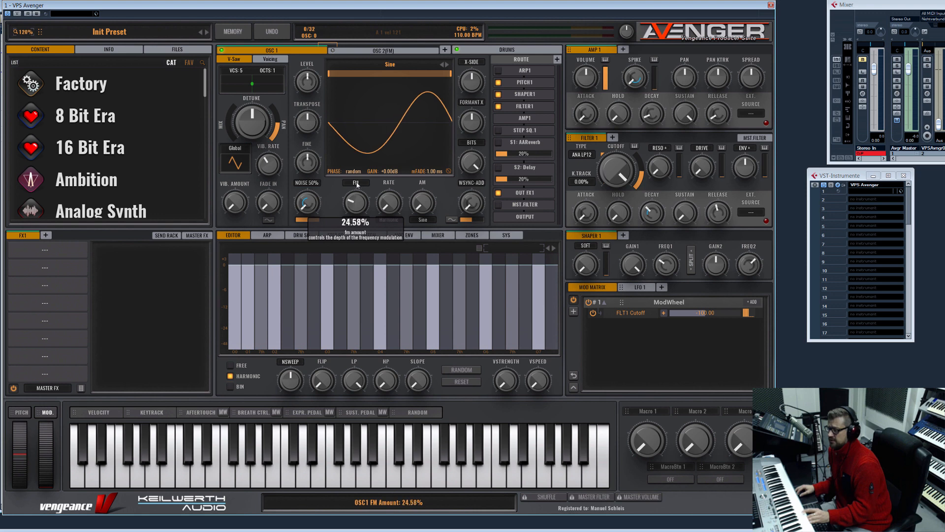
left_click_drag(355, 199, 355, 181)
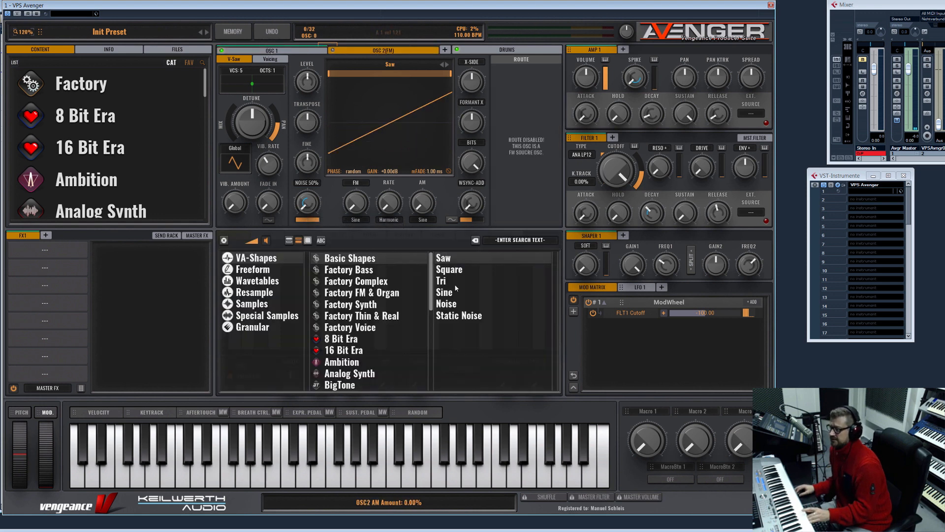
left_click(444, 291)
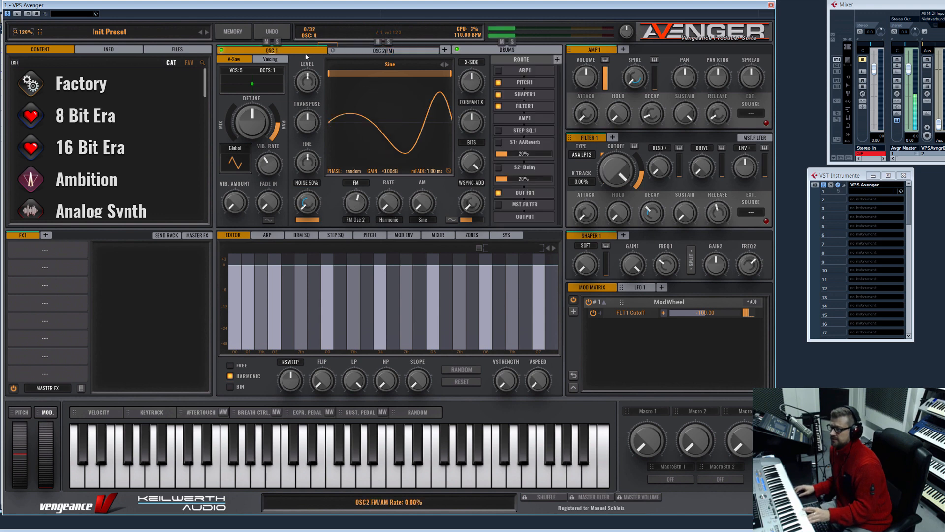
left_click_drag(356, 202, 355, 193)
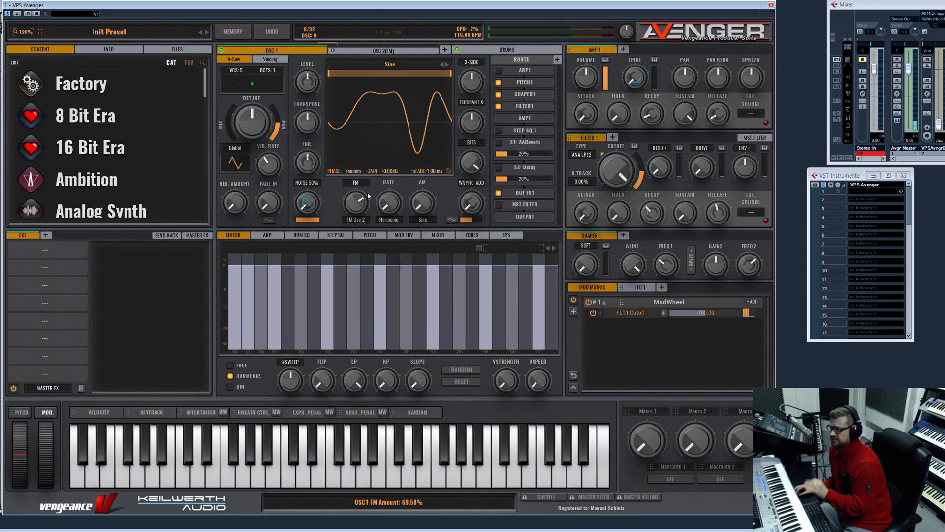
left_click(355, 205)
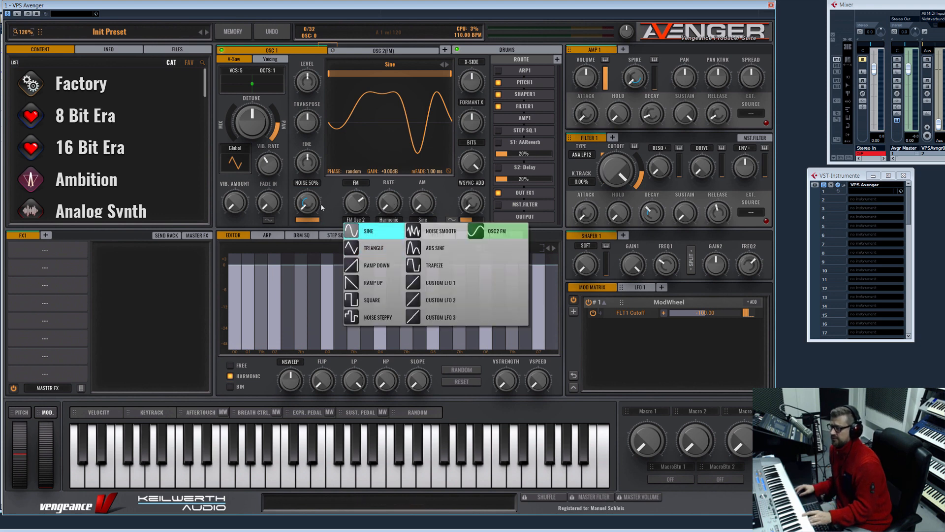
left_click(367, 231)
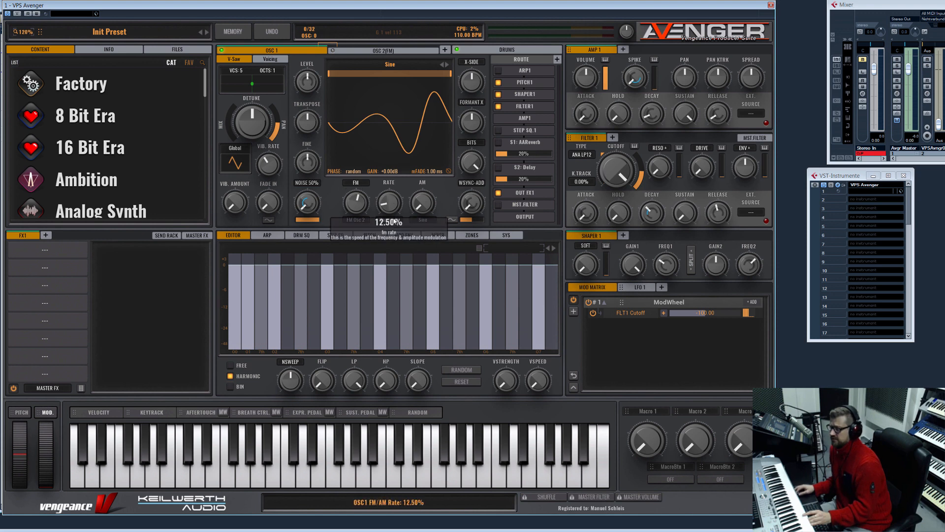
Step: Adjust OSC1's FM rate, return OSC2 transpose to 0, and settle FM depth at about 14.58%
left_click_drag(356, 202, 356, 187)
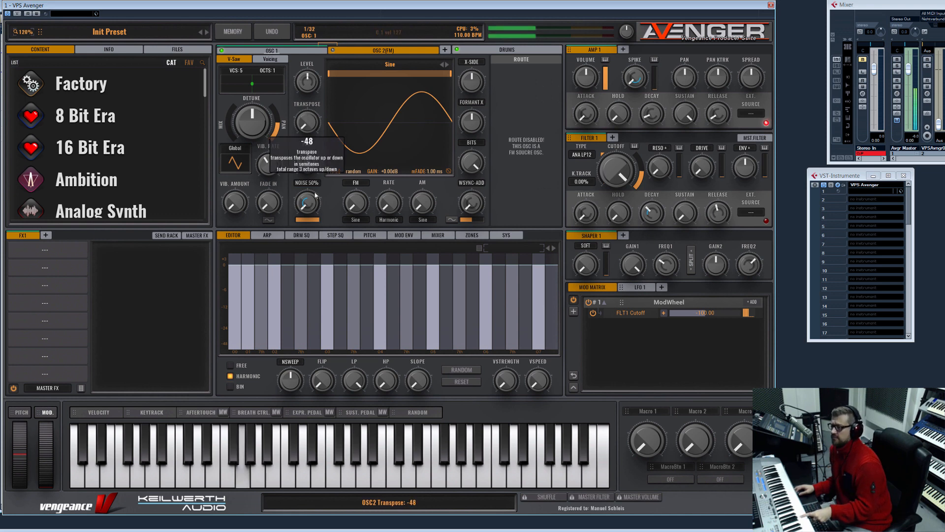
left_click_drag(306, 124, 306, 91)
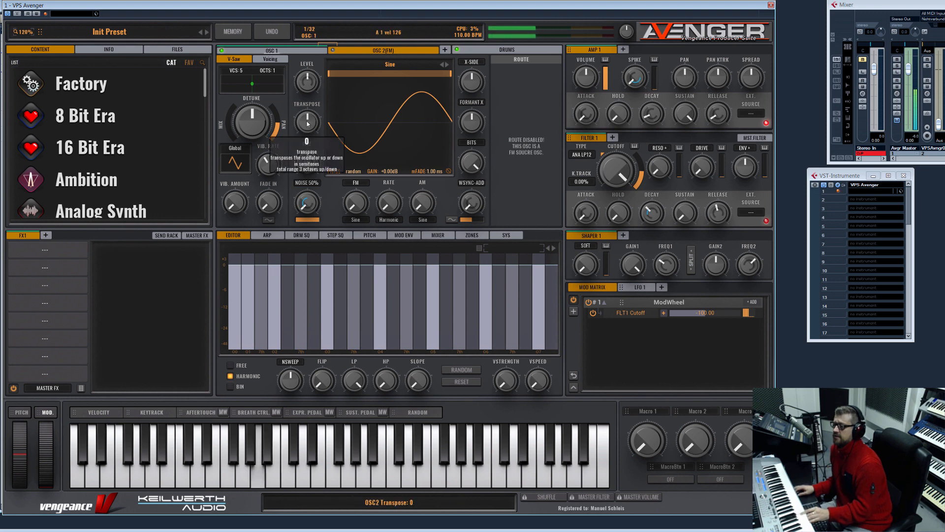
left_click_drag(307, 120, 307, 129)
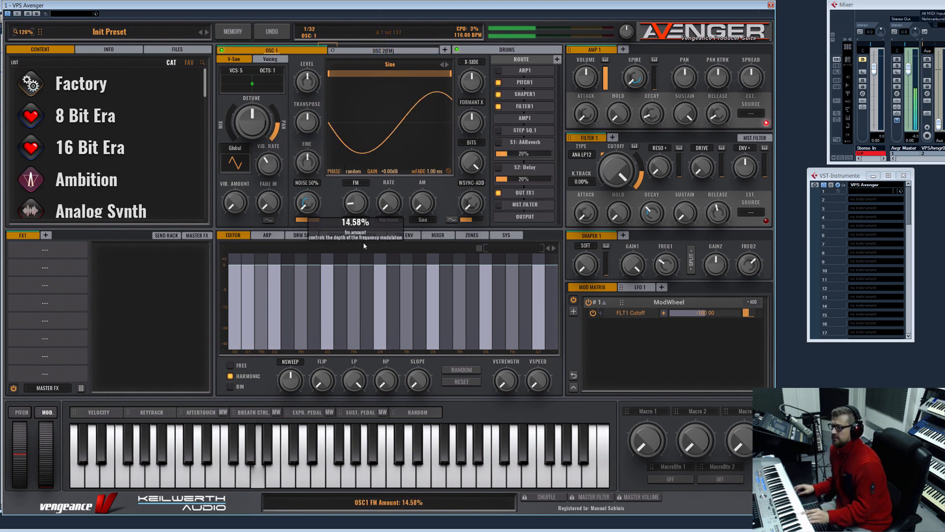
left_click_drag(353, 203, 353, 187)
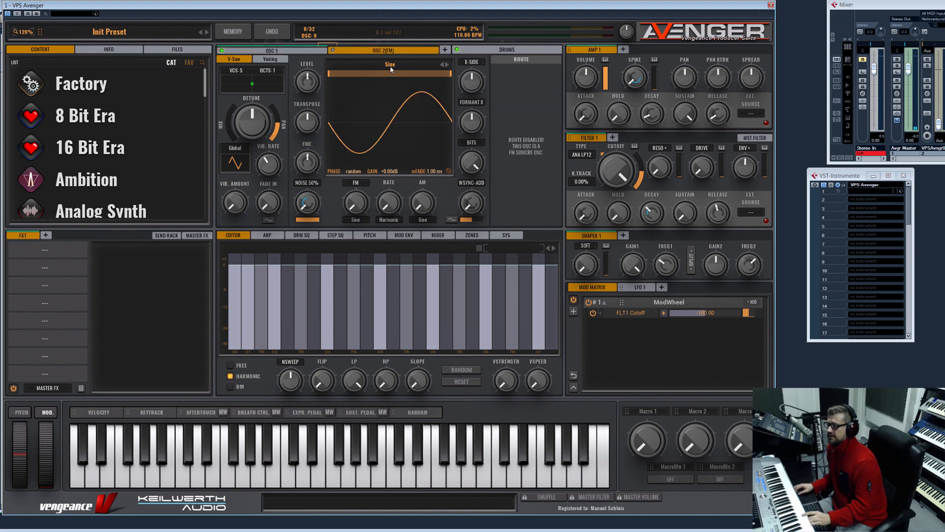
Step: Give OSC 2 the Crystal Cave 1 shape from Factory FM & Organ, then browse the Wavetables category
left_click(390, 69)
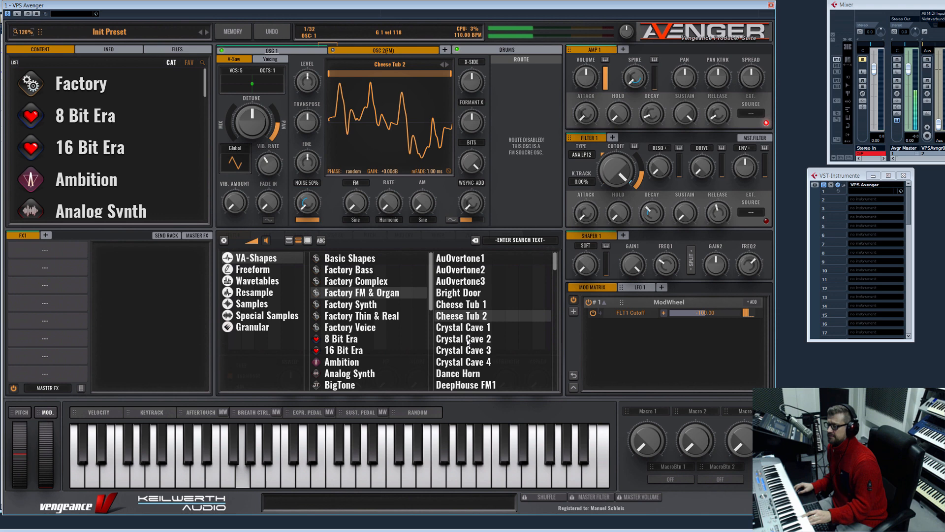
left_click(463, 327)
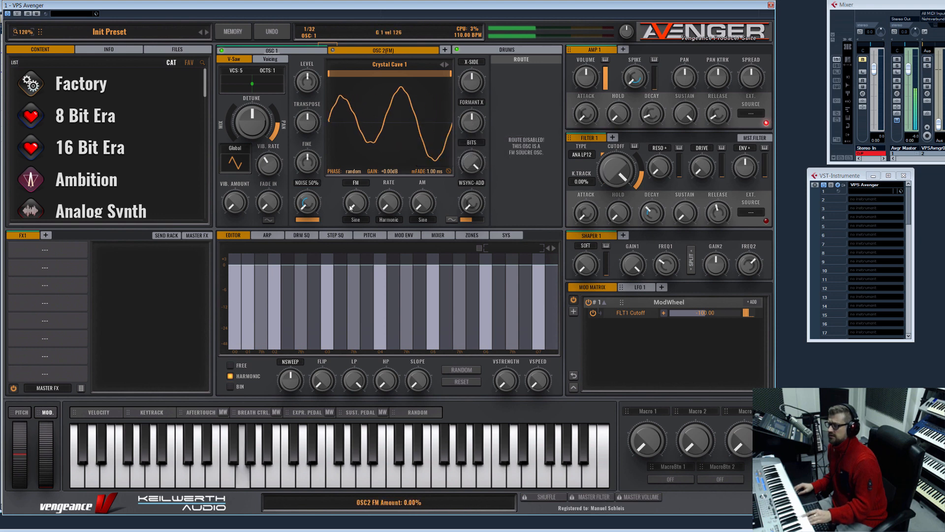
left_click_drag(354, 205, 358, 199)
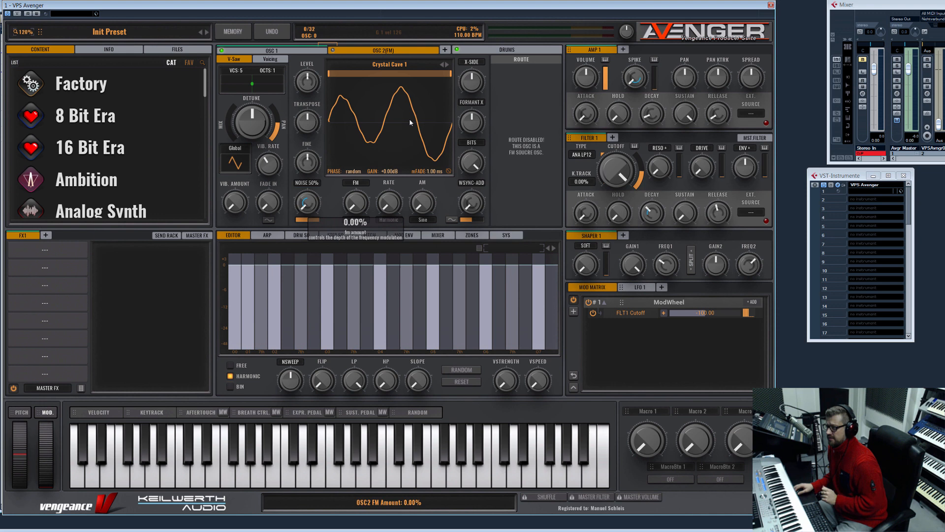
right_click(423, 50)
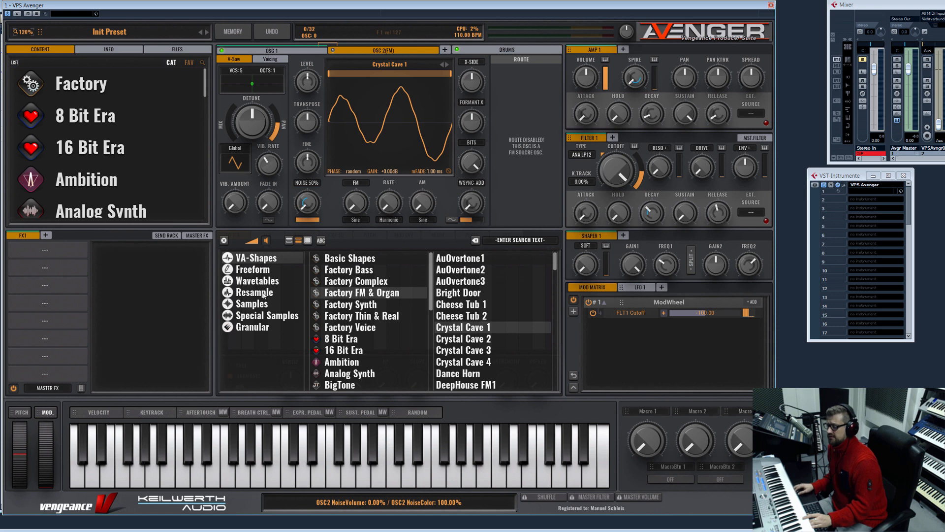
left_click(257, 280)
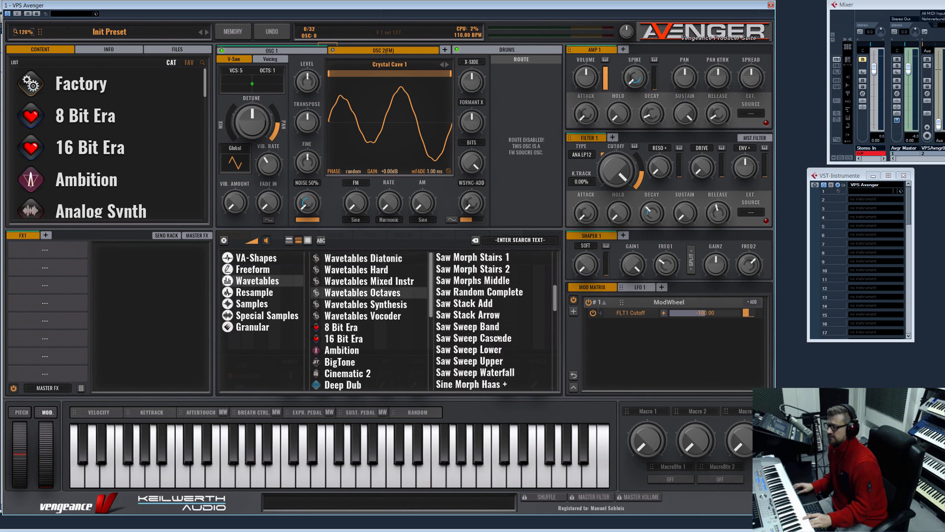
Step: Audition Sine Stack Add, settle on the Sine Stack Arrow wavetable for OSC 2, and check OSC1's result
left_click(464, 315)
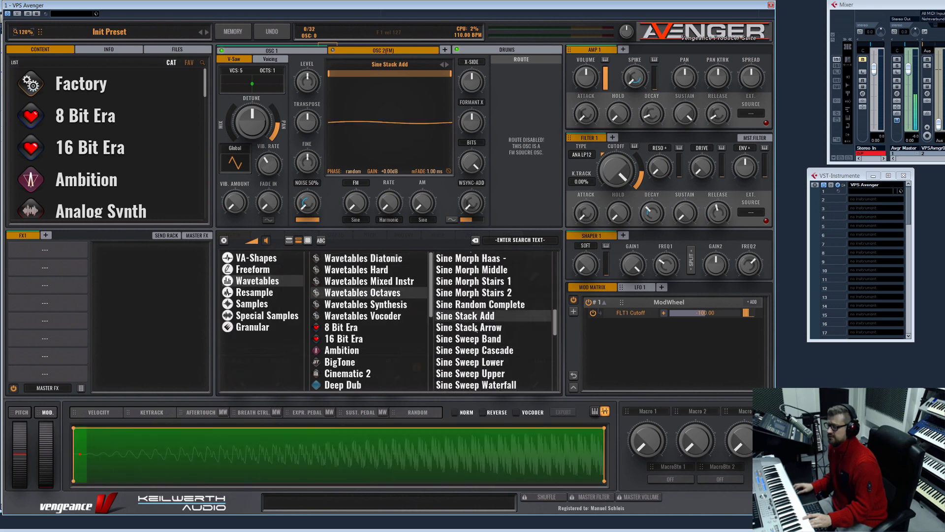
left_click(469, 327)
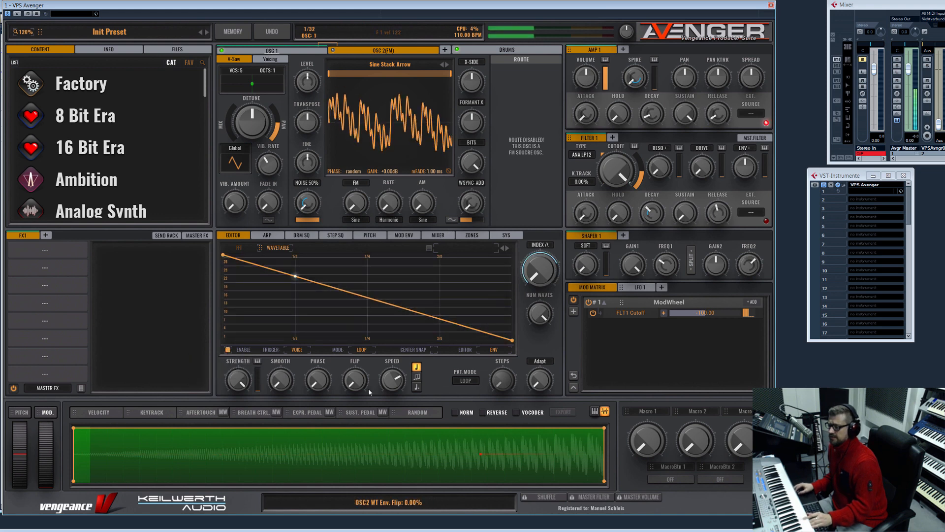
left_click(378, 50)
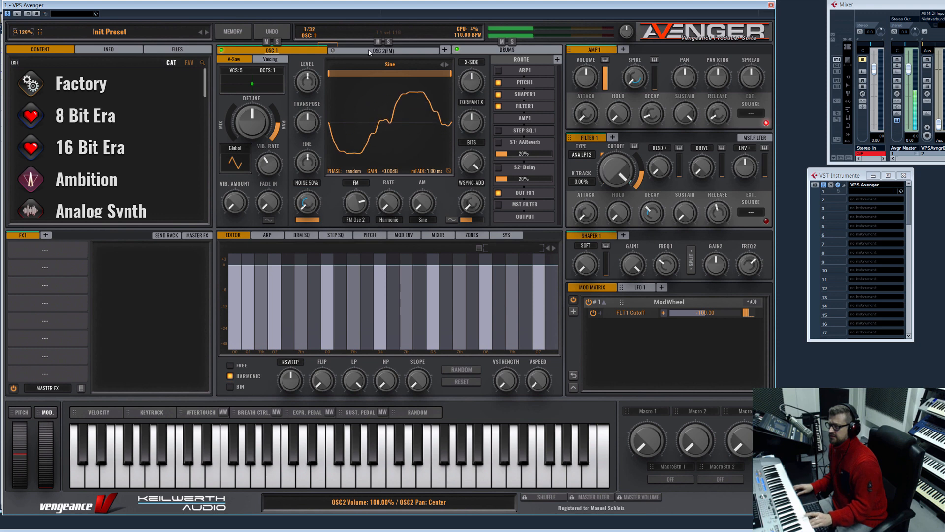
left_click(383, 51)
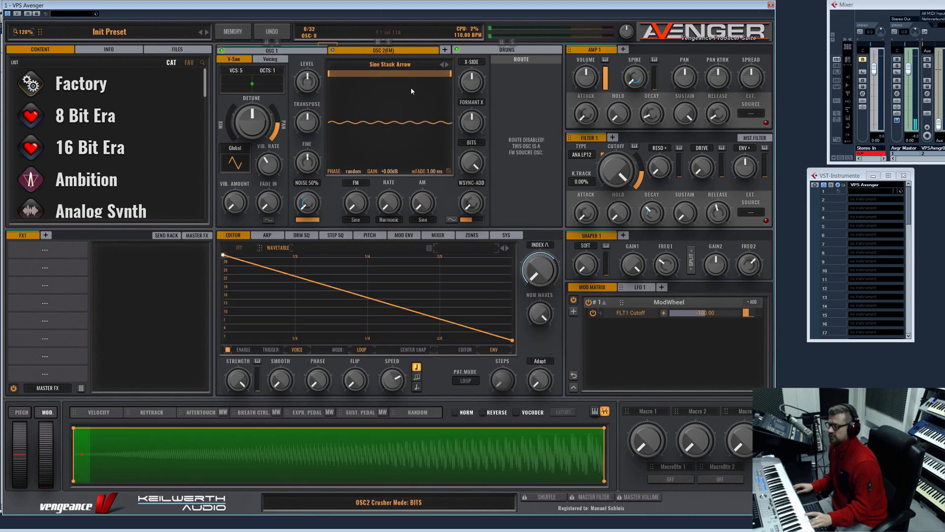
mouse_move(330, 125)
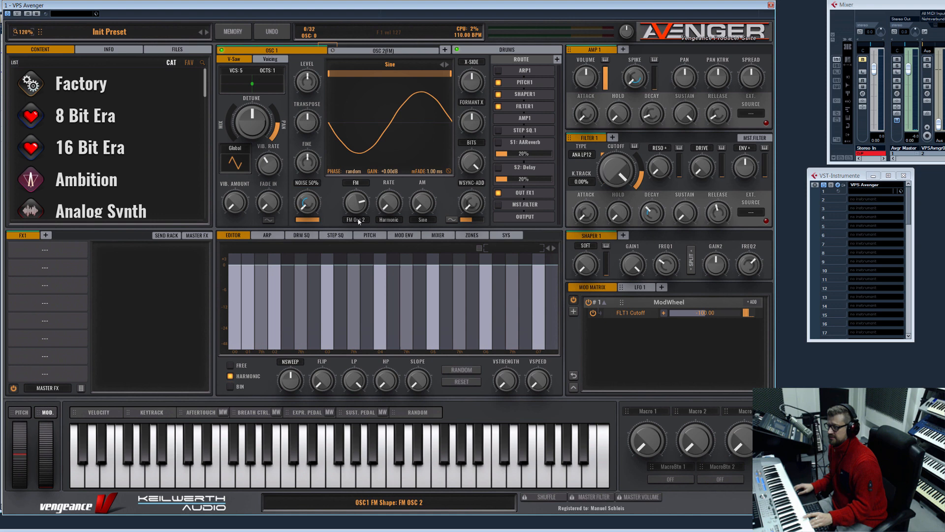
Step: Reopen OSC 2's shape browser on the Samples category
left_click(354, 219)
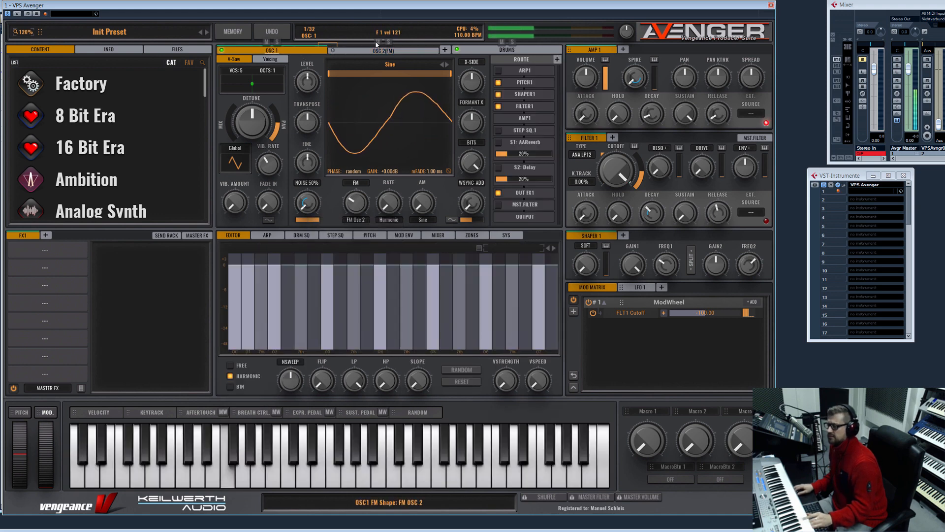
left_click(386, 49)
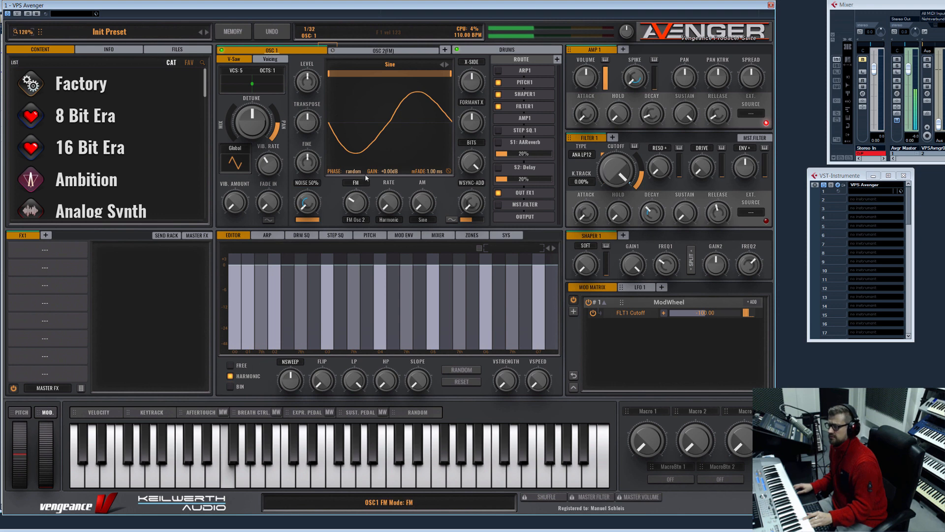
left_click(380, 50)
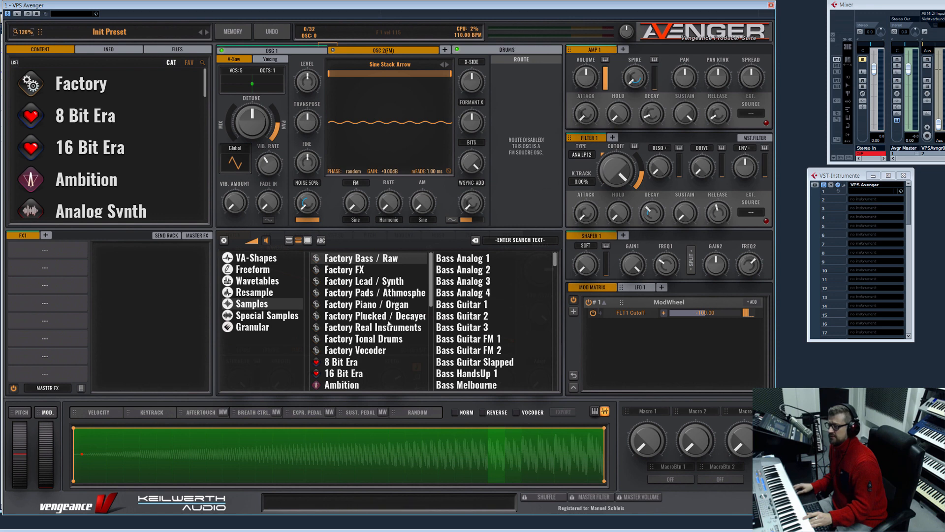
Step: Sweep OSC1's FM depth through about 36% and 47% while auditioning OSC 2 as source
left_click(372, 293)
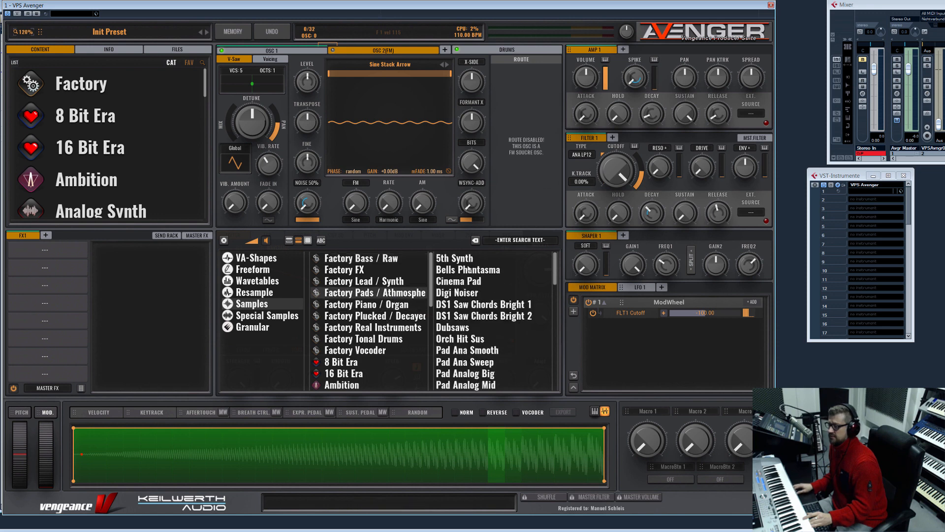
left_click(453, 257)
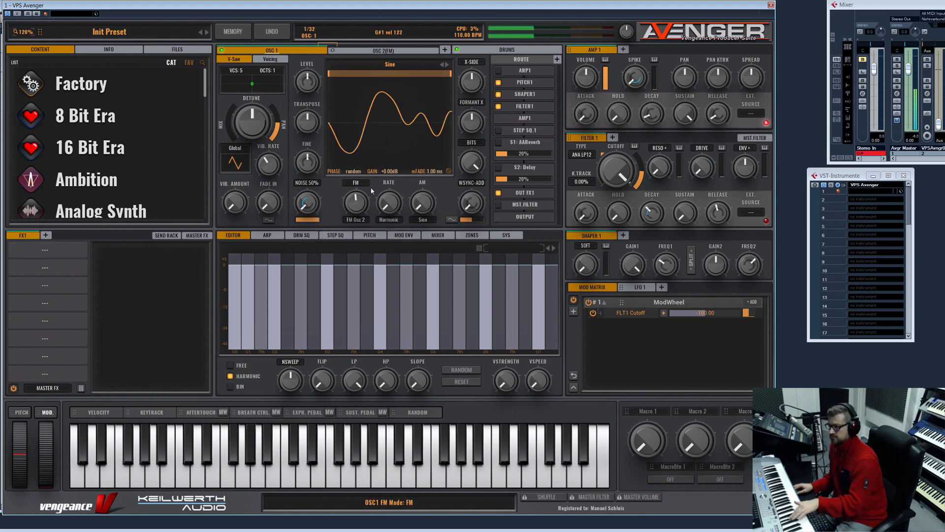
left_click_drag(355, 202, 354, 193)
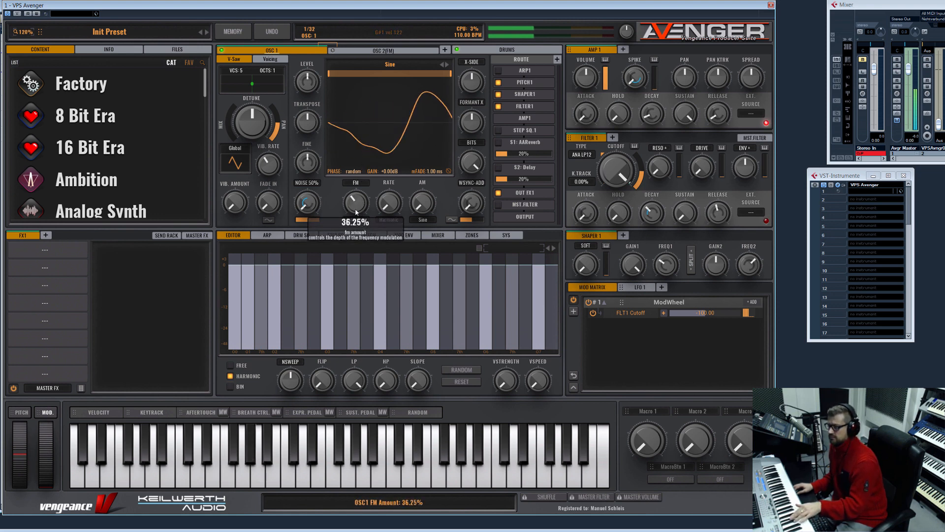
left_click_drag(356, 205, 355, 196)
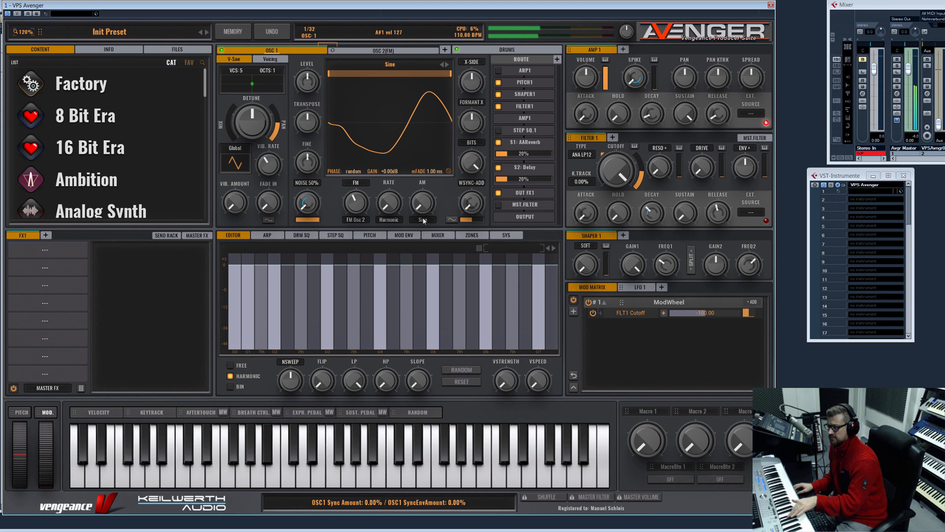
left_click_drag(354, 201, 355, 193)
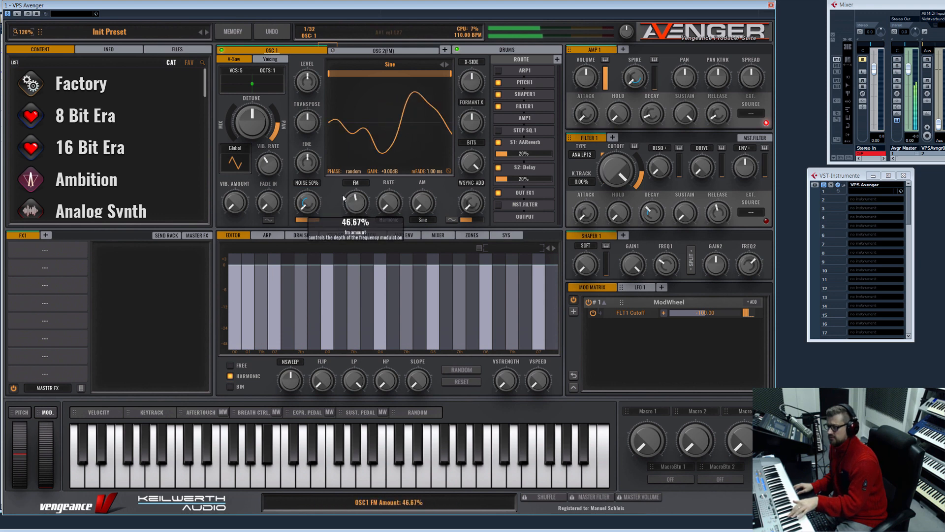
left_click_drag(354, 199, 353, 208)
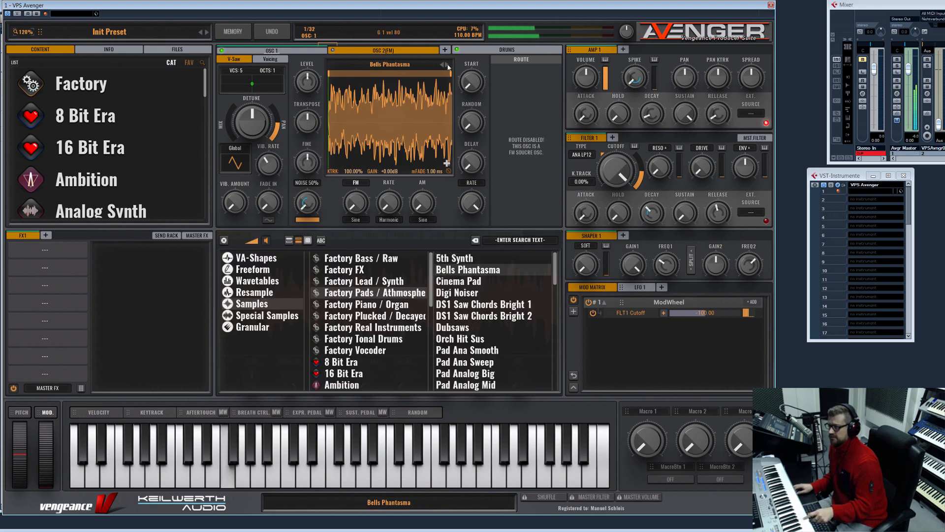
Step: Try DS1 Saw Chords Bright 1, then load the Orch Hit Sus sample into OSC 2, with FM depth near 1.25%
left_click(485, 304)
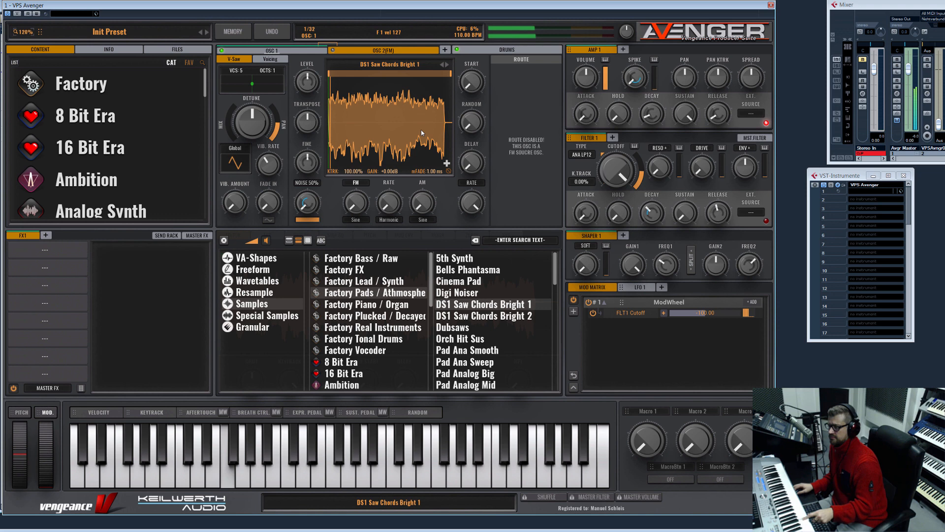
left_click(460, 338)
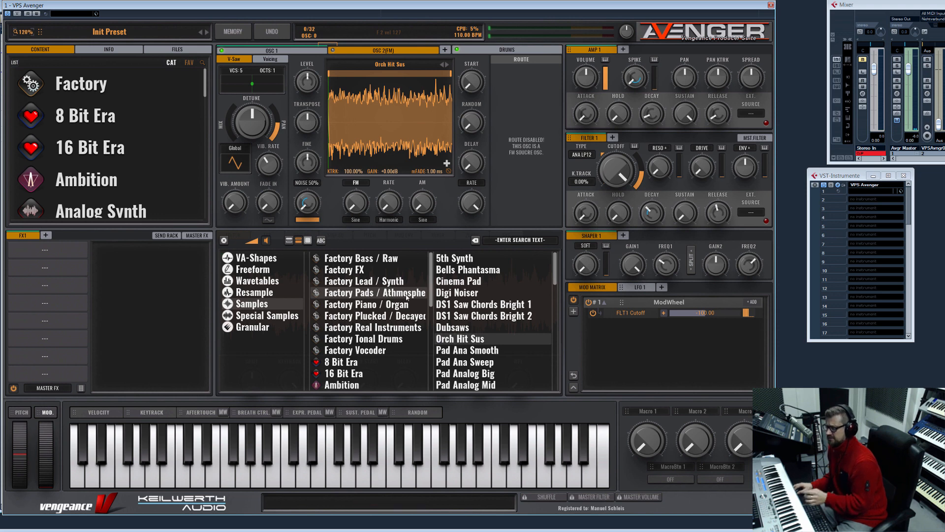
left_click(367, 304)
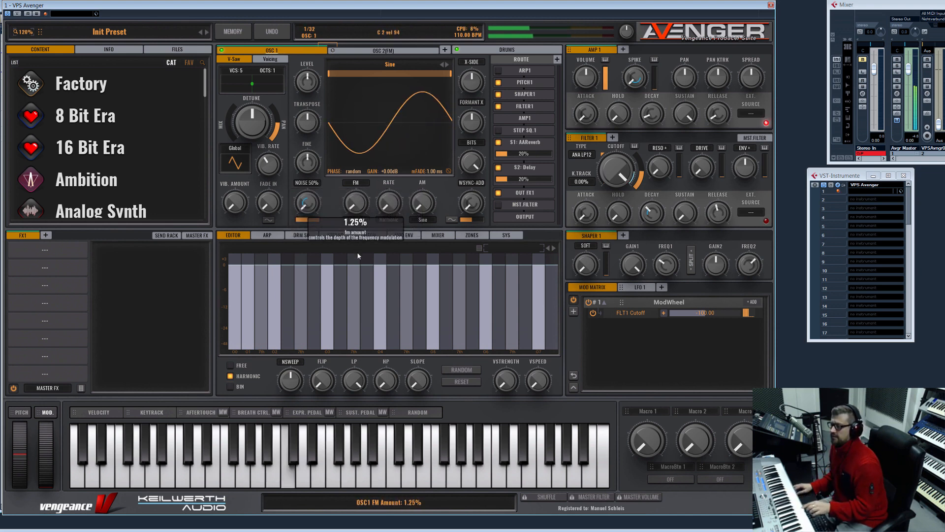
Step: Assign MOD Envelope 1 to OSC1 FM Amount and load the granular Break Drumbeat sample into OSC 2
left_click(404, 236)
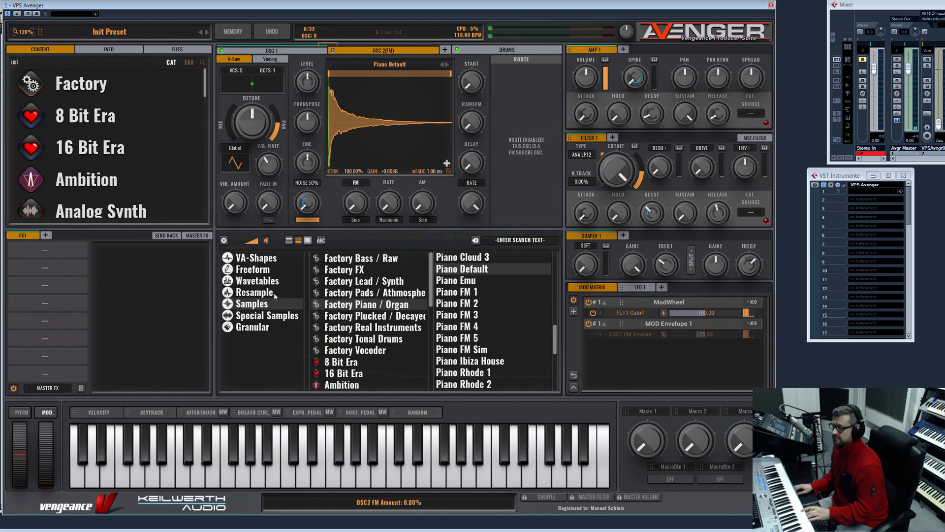
left_click(253, 325)
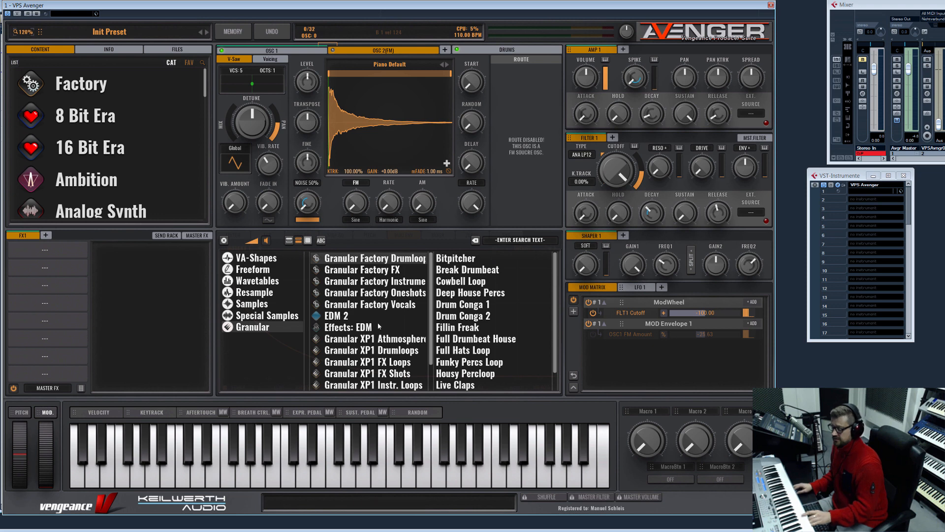
left_click(466, 269)
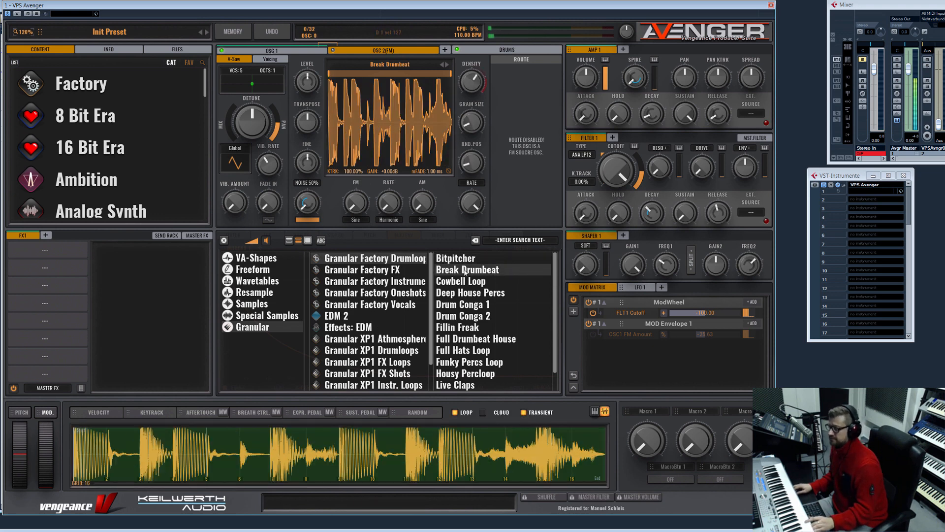
left_click(404, 235)
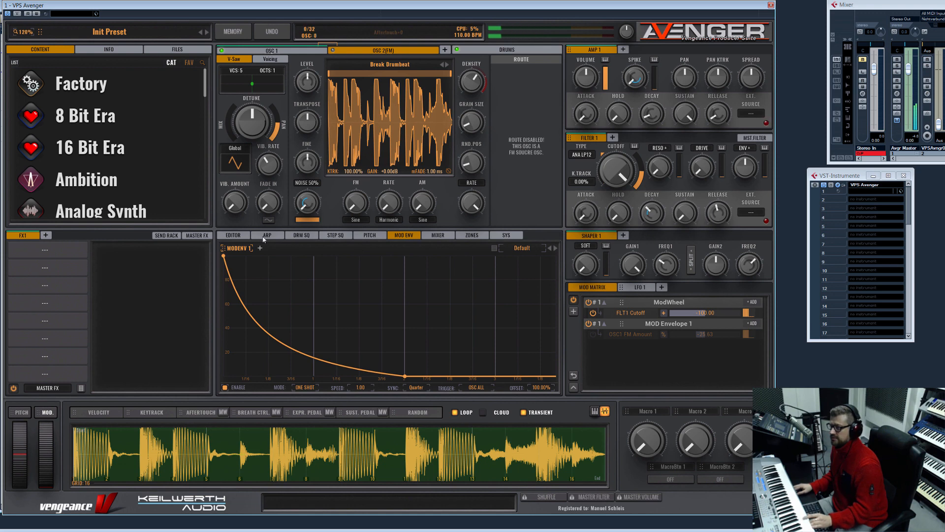
left_click(271, 60)
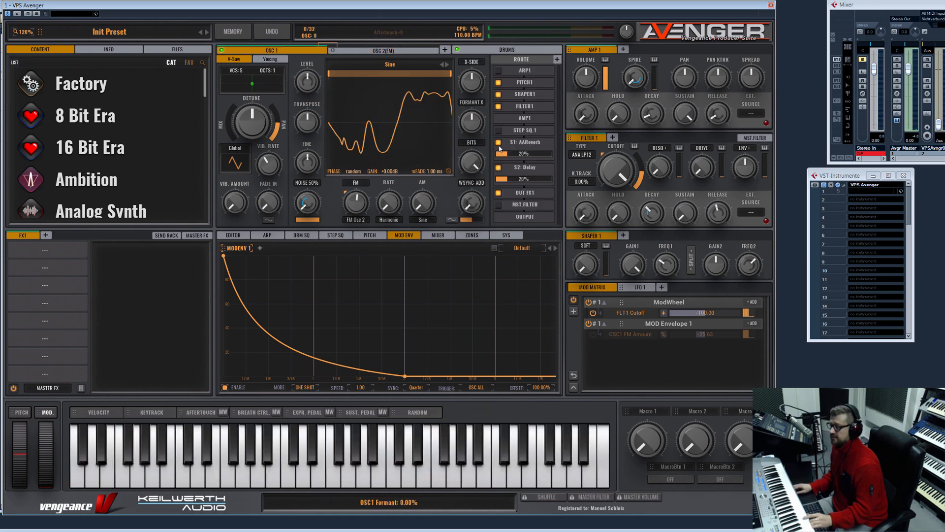
left_click(390, 50)
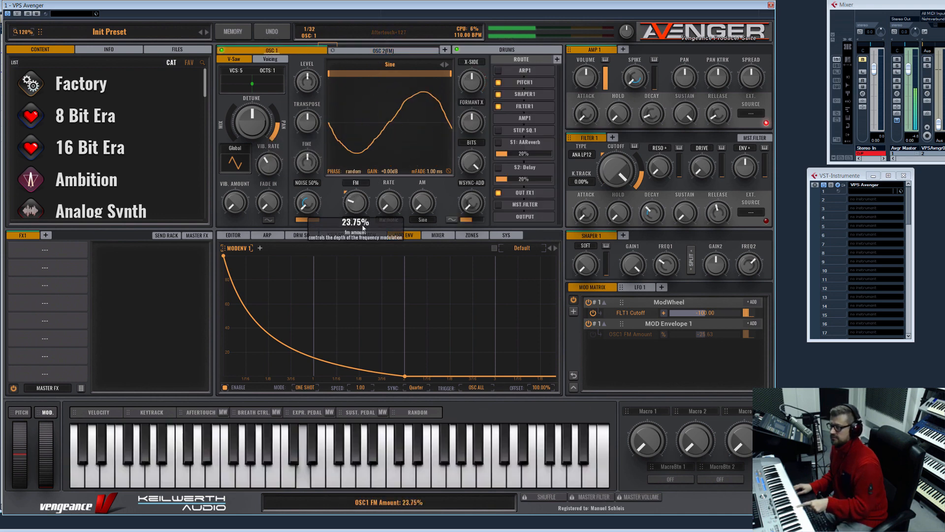
Step: Step OSC 2 to the Cowbell Loop sample and push OSC1's FM depth to about 85.83%
left_click_drag(354, 202, 355, 196)
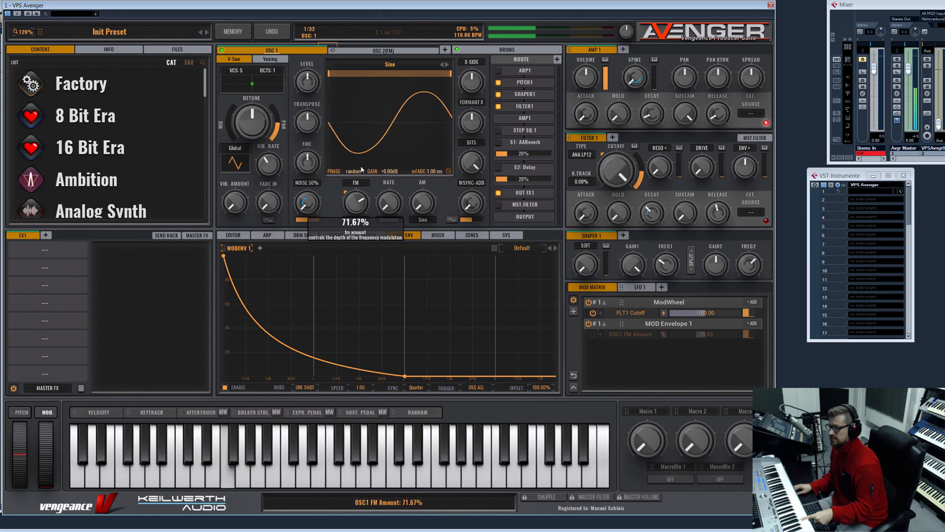
left_click(354, 171)
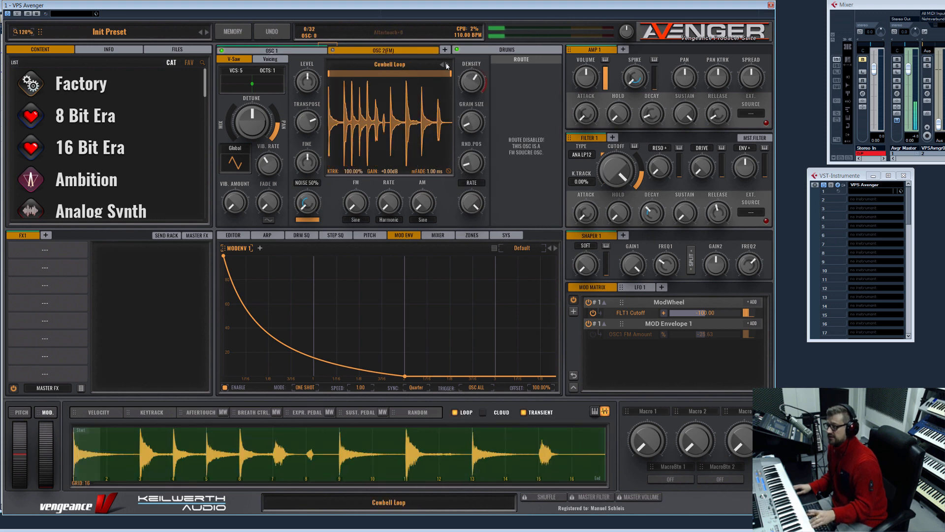
left_click(446, 65)
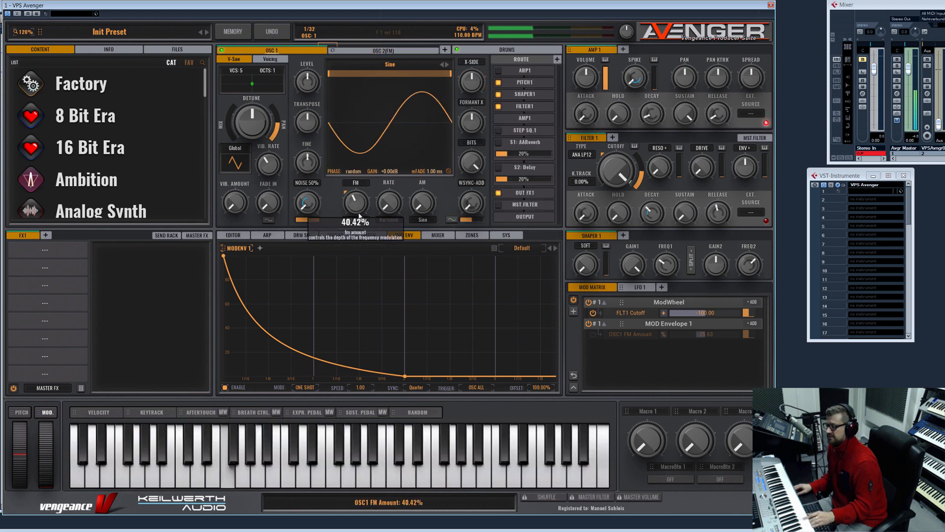
left_click_drag(354, 202, 356, 181)
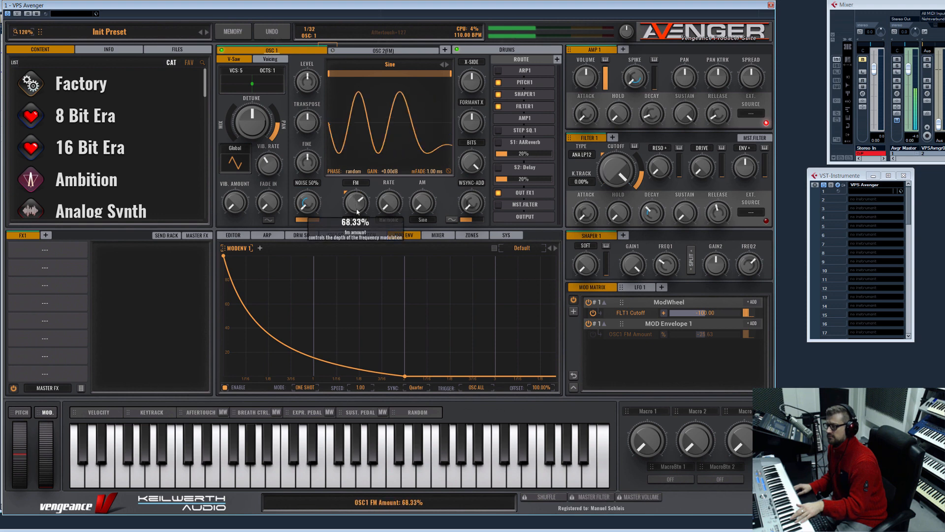
left_click_drag(355, 202, 355, 196)
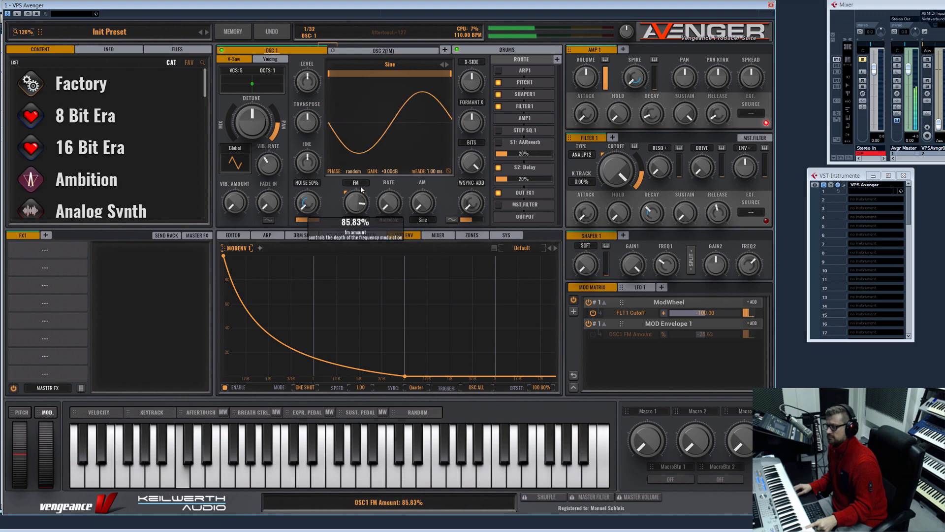
left_click(270, 59)
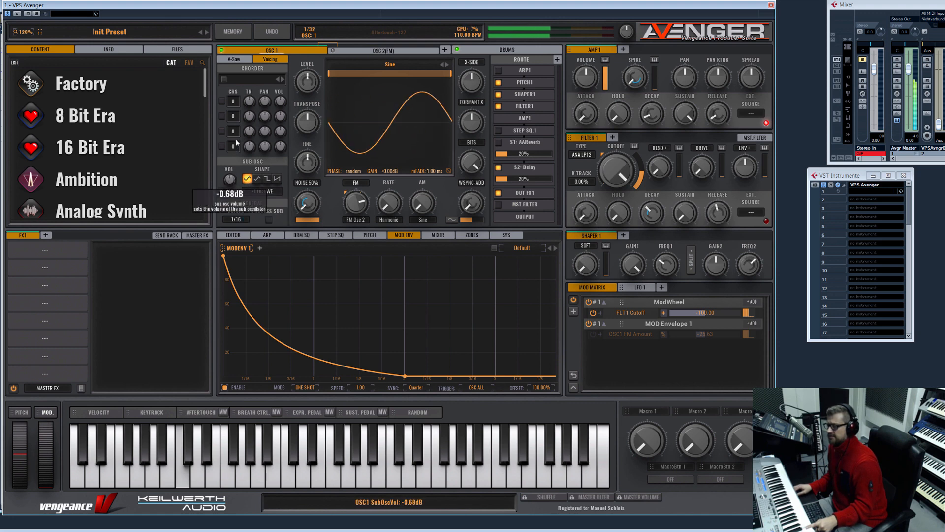
Step: Toggle sub-osc INV on and off, set sub-osc VOL to about +0.15 dB, and choose Formant X-Fade mode
left_click(224, 191)
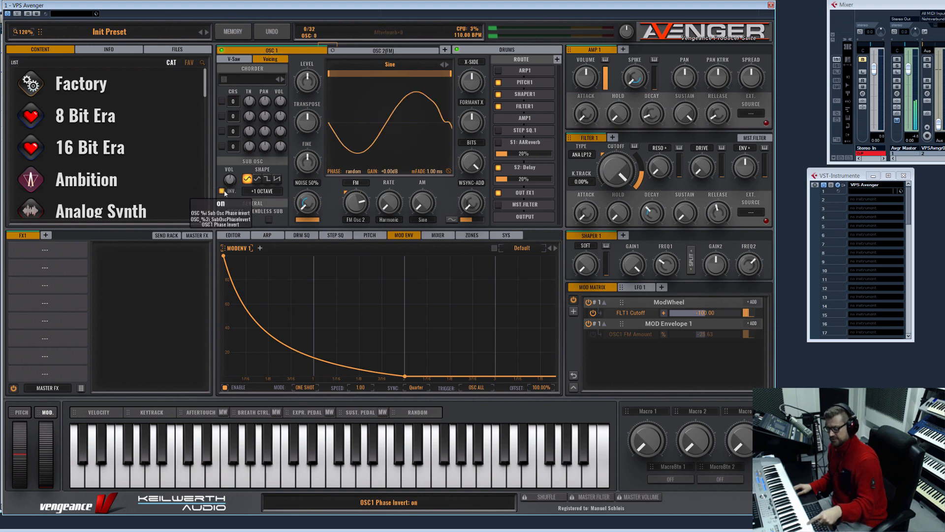
left_click_drag(230, 180, 229, 176)
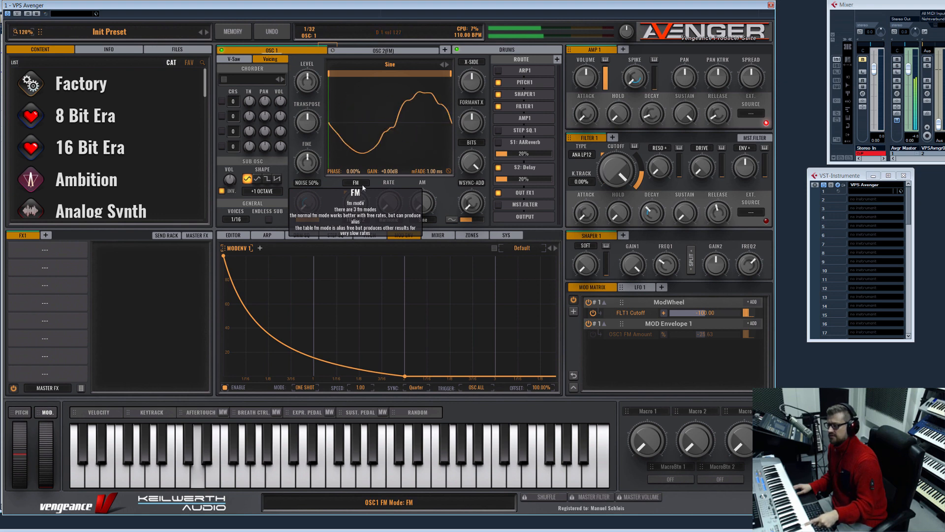
left_click(231, 182)
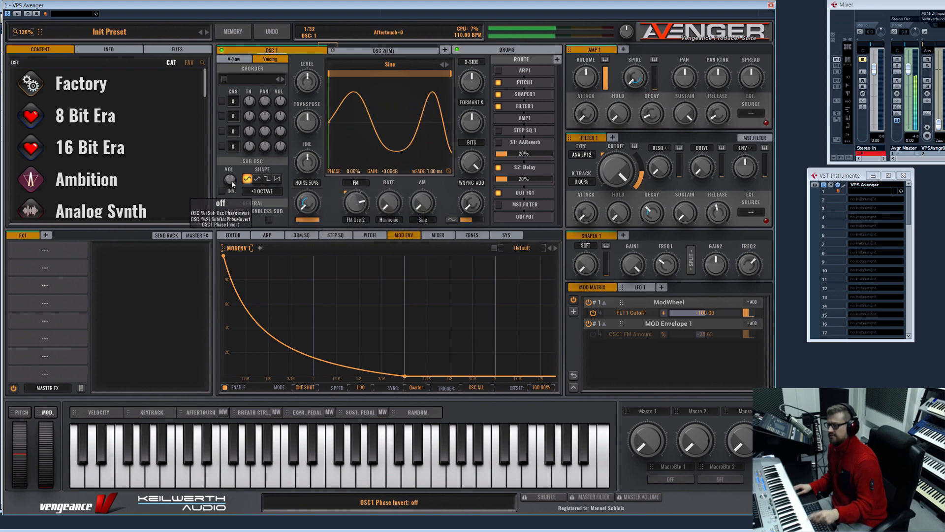
left_click_drag(230, 178, 229, 176)
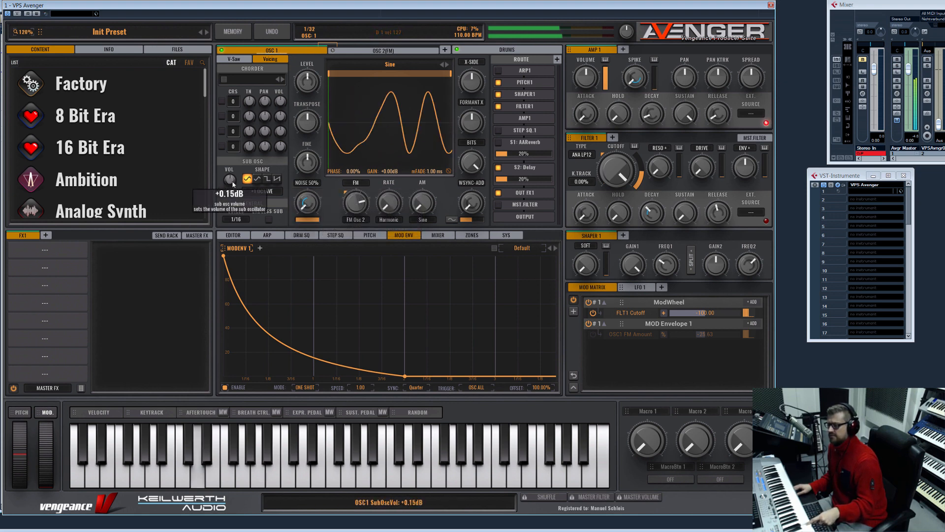
left_click(229, 193)
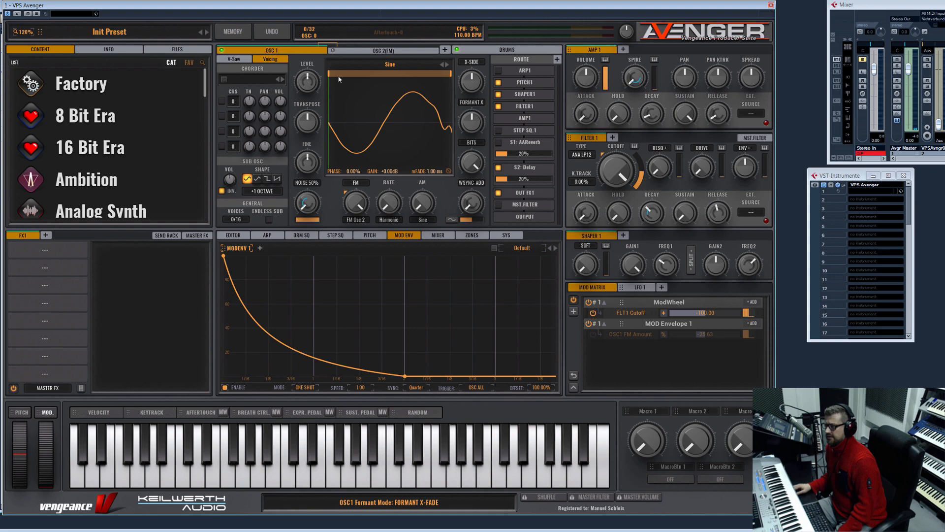
Step: Initialize the preset and give OSC1 the Bright Door shape from Factory FM & Organ
left_click(232, 32)
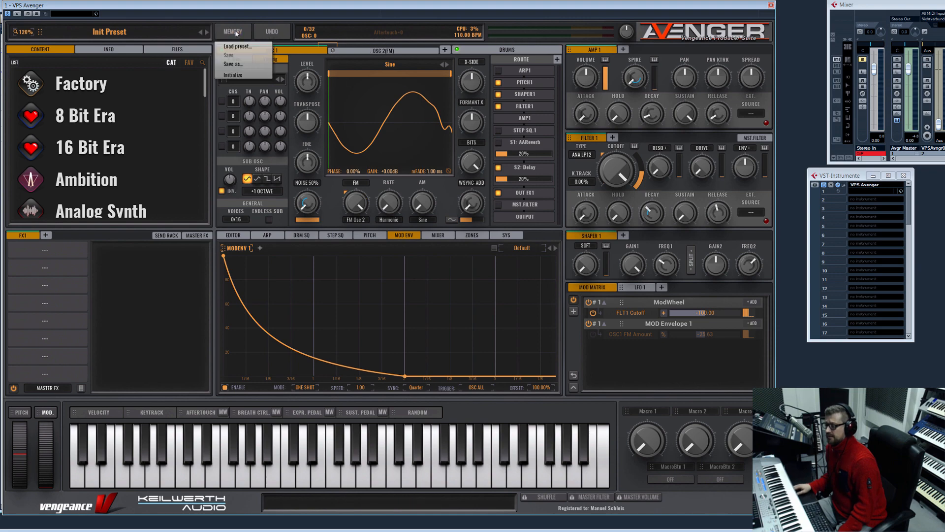
left_click(232, 74)
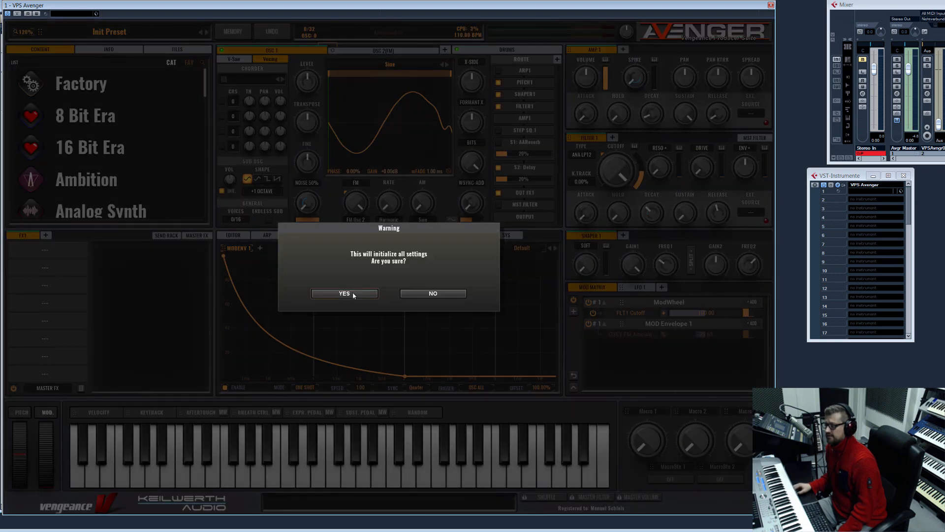
left_click(344, 294)
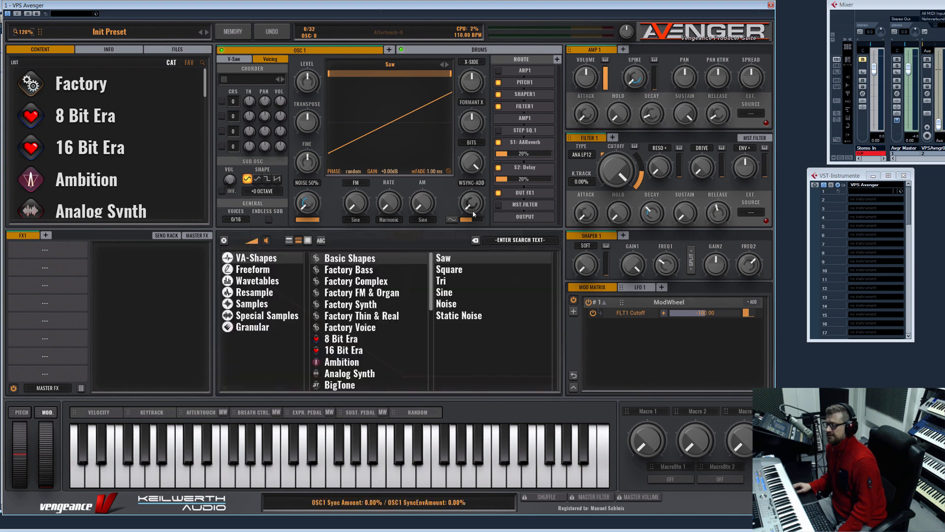
left_click(355, 281)
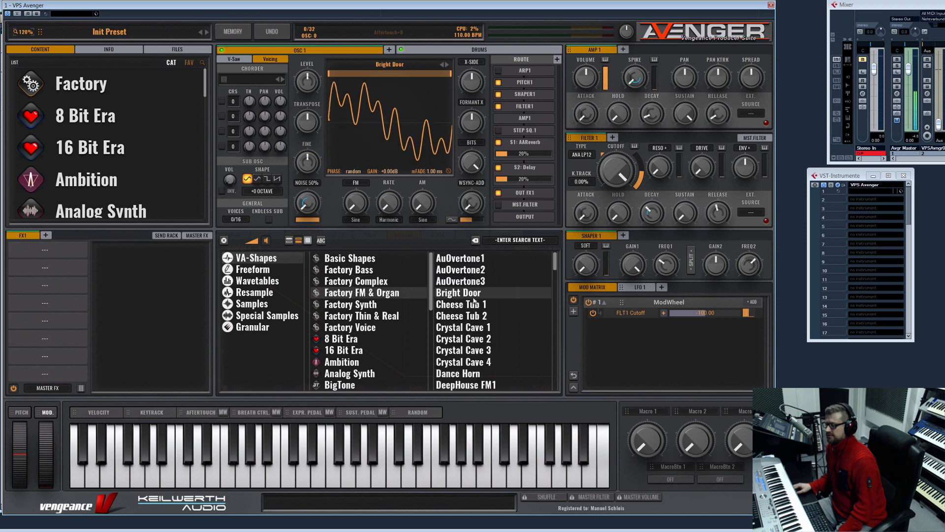
Step: Add OSC 2 with the Factory Voice Phalanx Vocal Eh shape and make it OSC1's FM source at about 43%
left_click(404, 234)
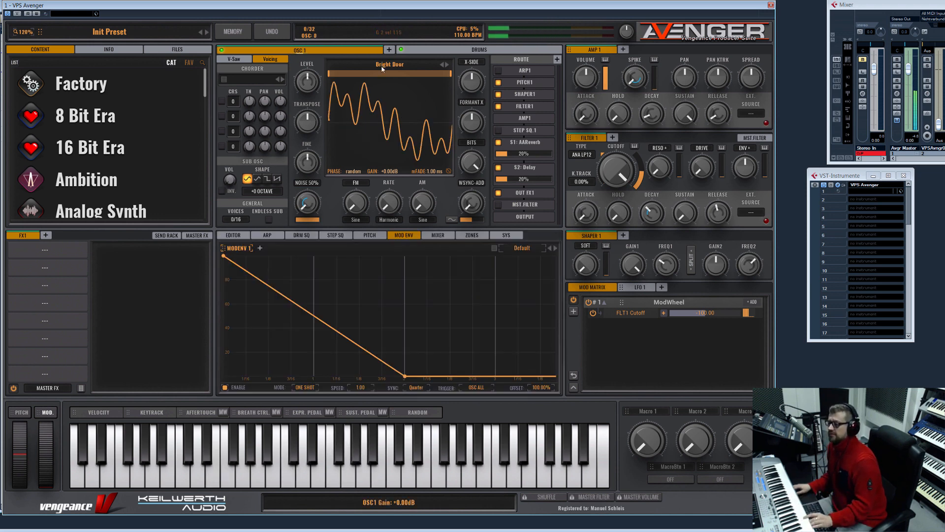
left_click(387, 49)
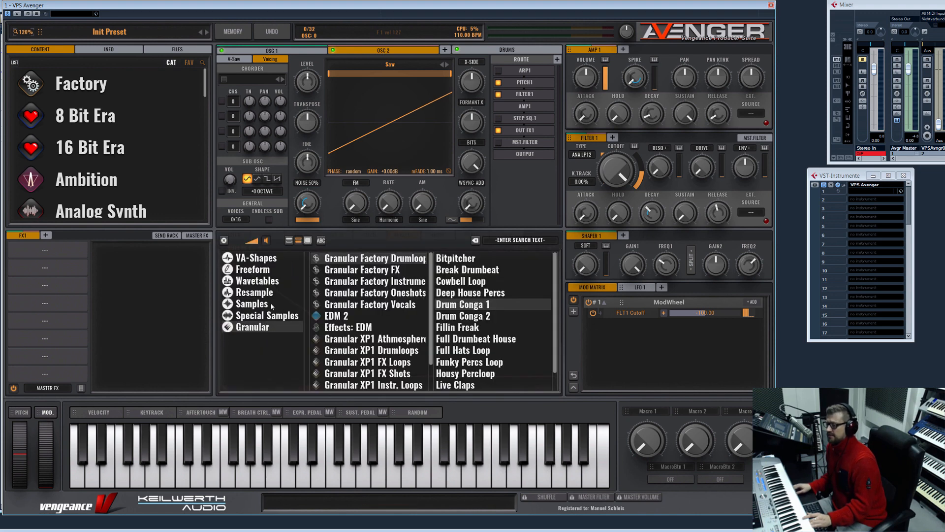
left_click(255, 257)
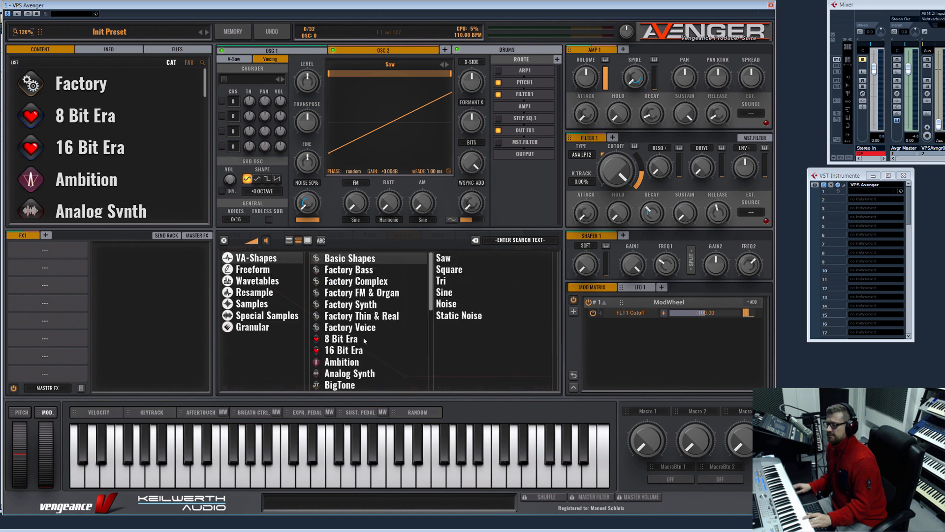
left_click(350, 327)
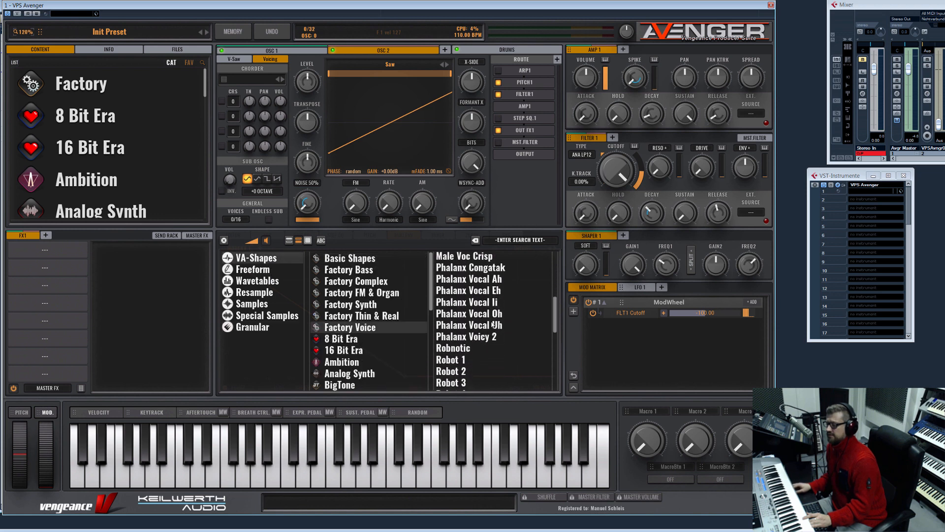
left_click(466, 289)
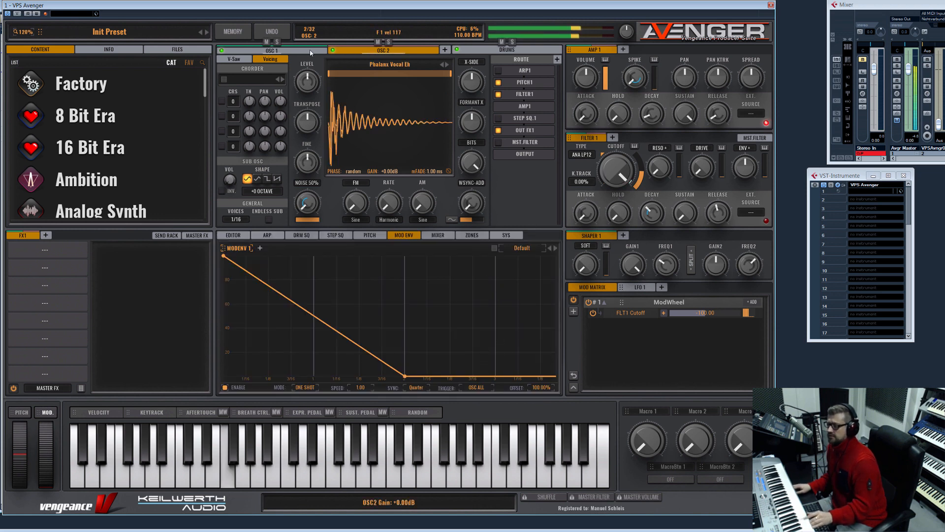
left_click(355, 218)
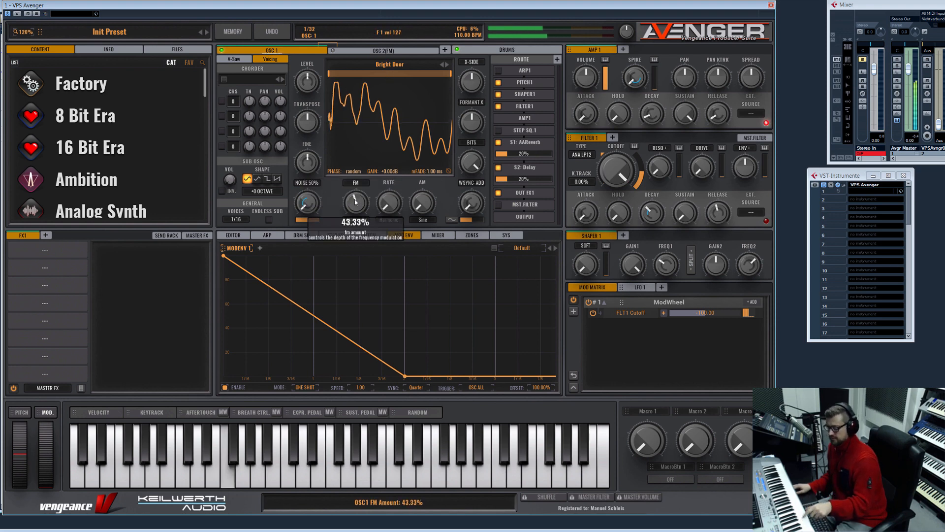
left_click(388, 50)
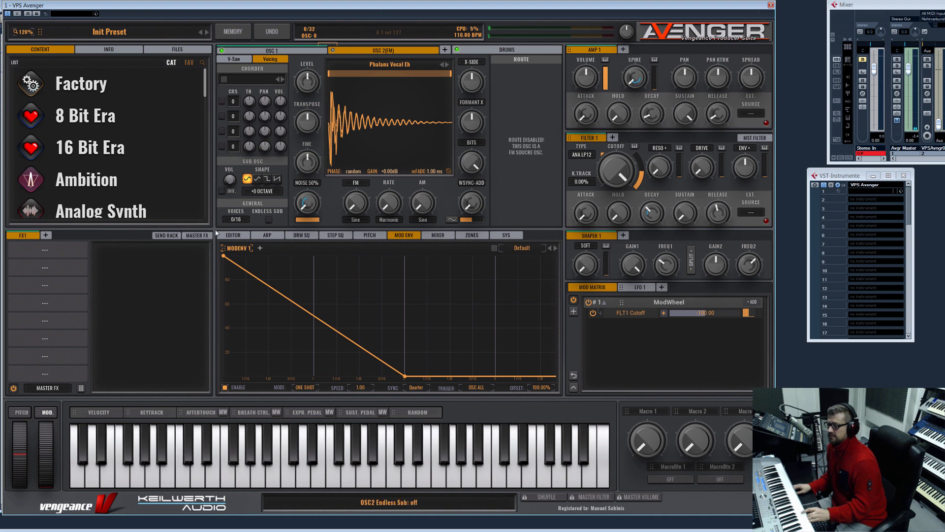
Step: Shift OSC 2's Formant X down to about -28% and set OSC1's FM depth to 40%
left_click(233, 234)
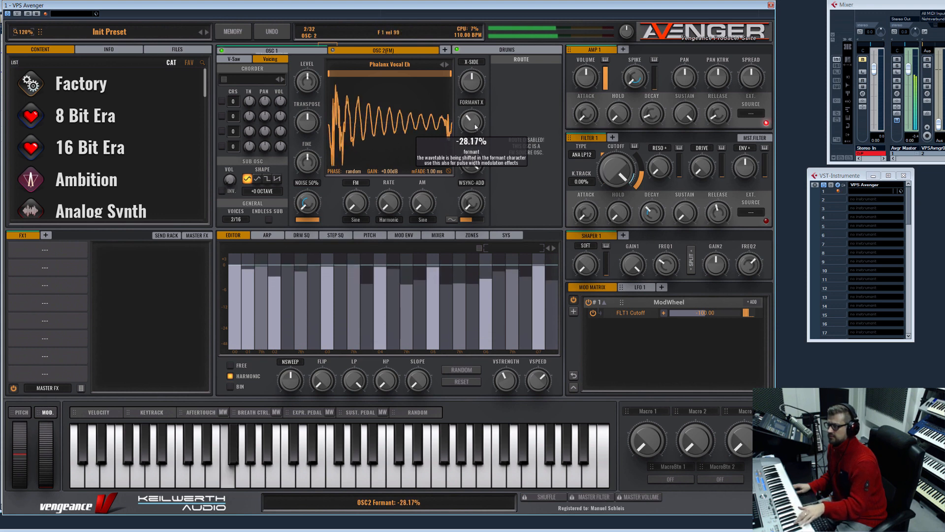
left_click_drag(306, 124, 306, 112)
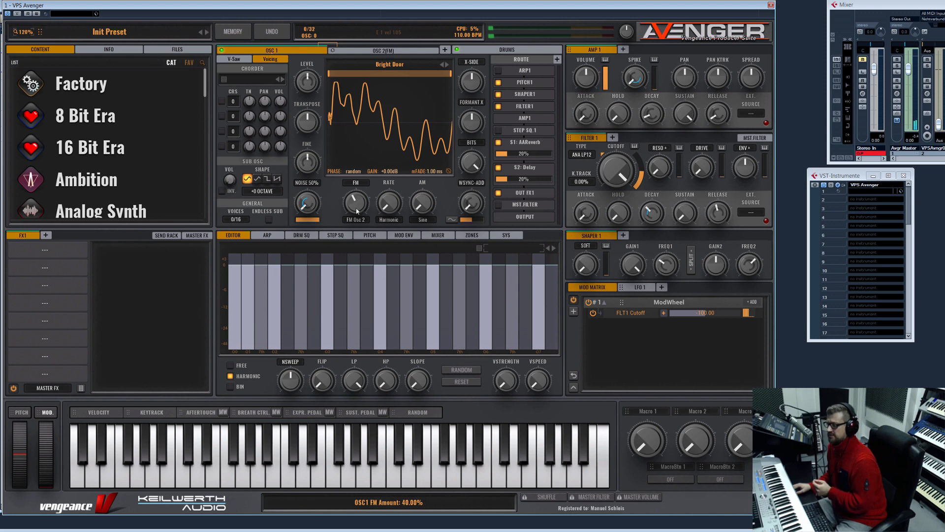
left_click_drag(354, 204, 355, 181)
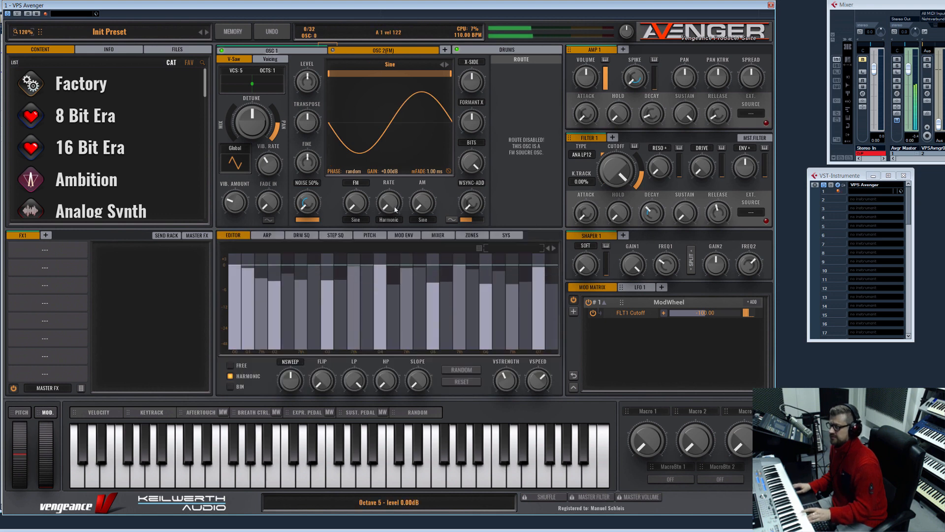
Step: Lower OSC1 FM depth to ~24%, then add OSC3 and give it a Basic Shapes Sine waveform
left_click_drag(355, 203, 355, 193)
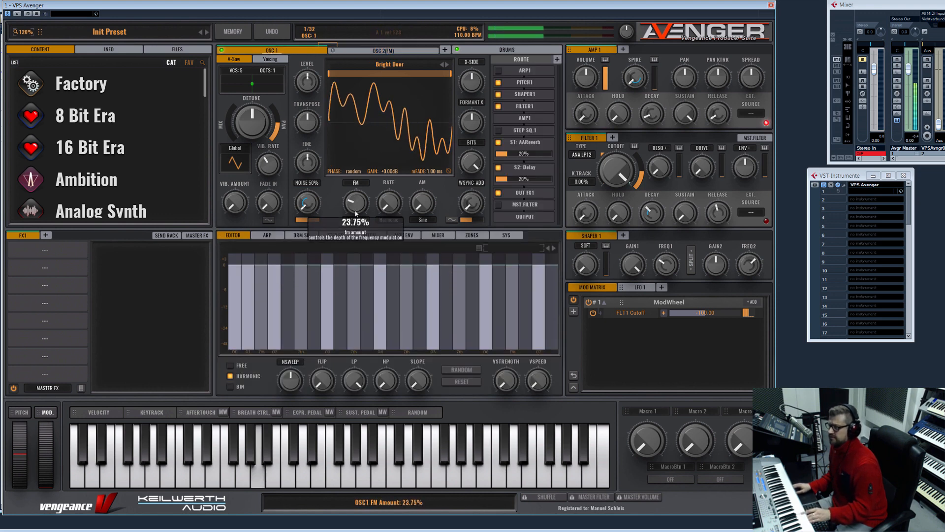
left_click(383, 51)
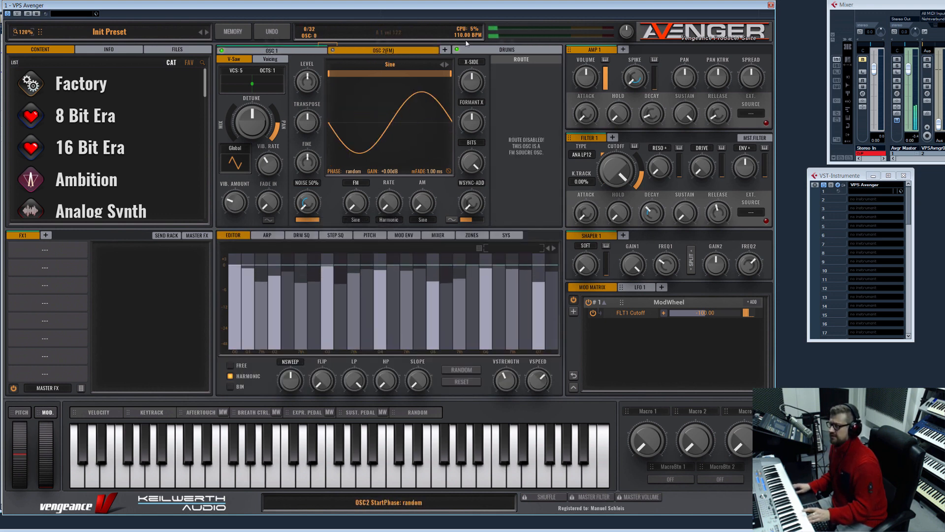
left_click(426, 50)
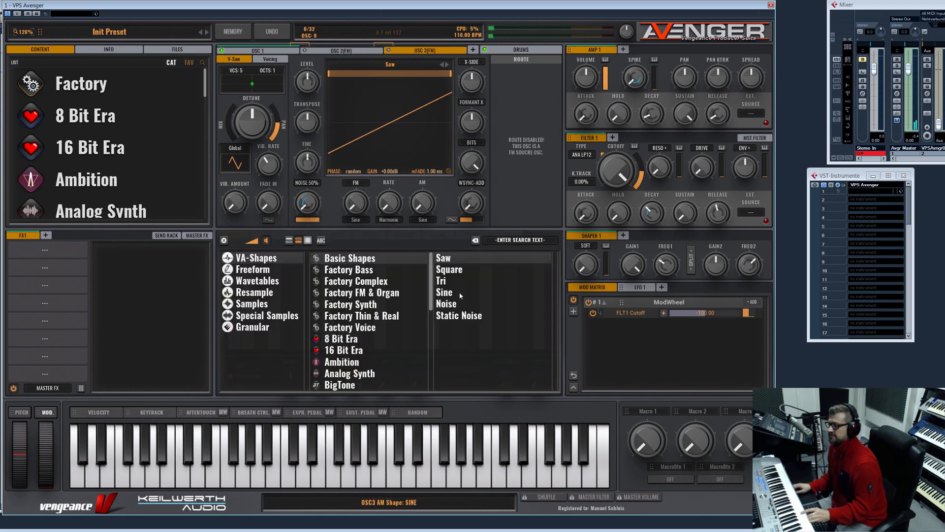
left_click(444, 291)
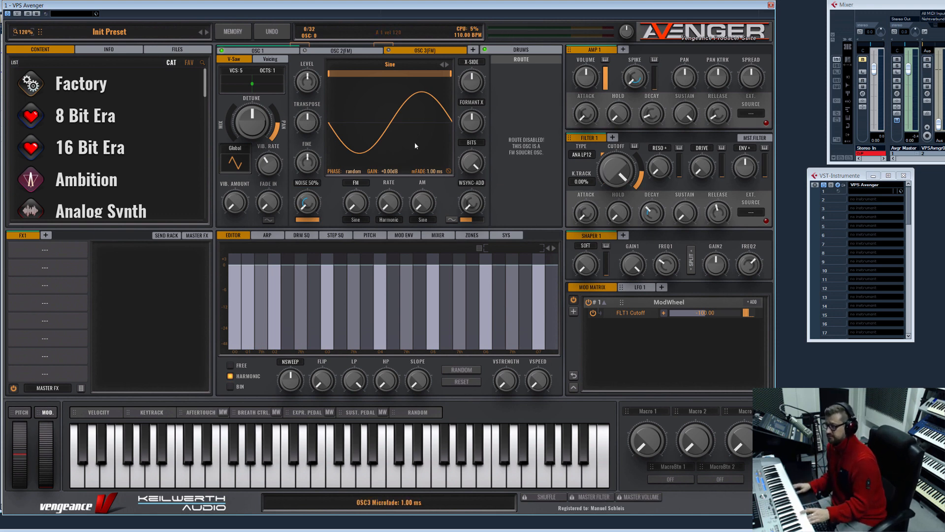
mouse_move(414, 125)
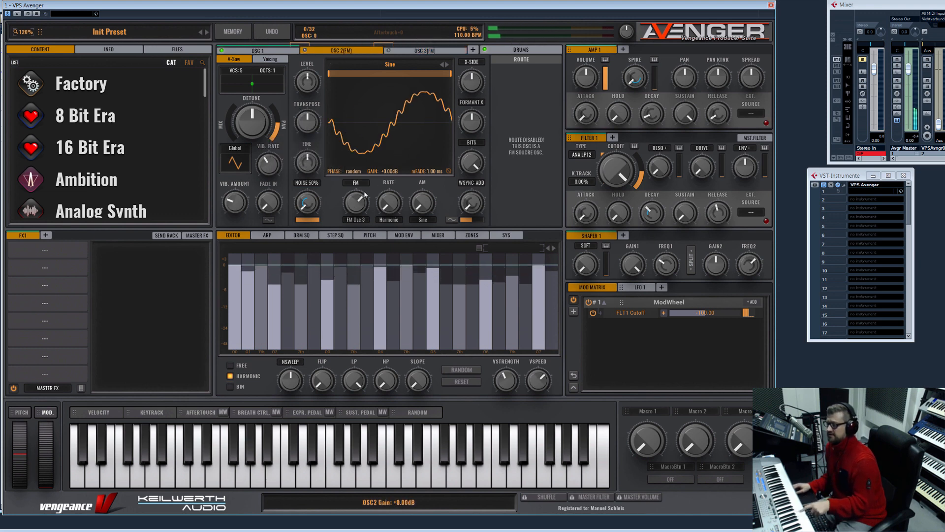
left_click_drag(354, 202, 354, 193)
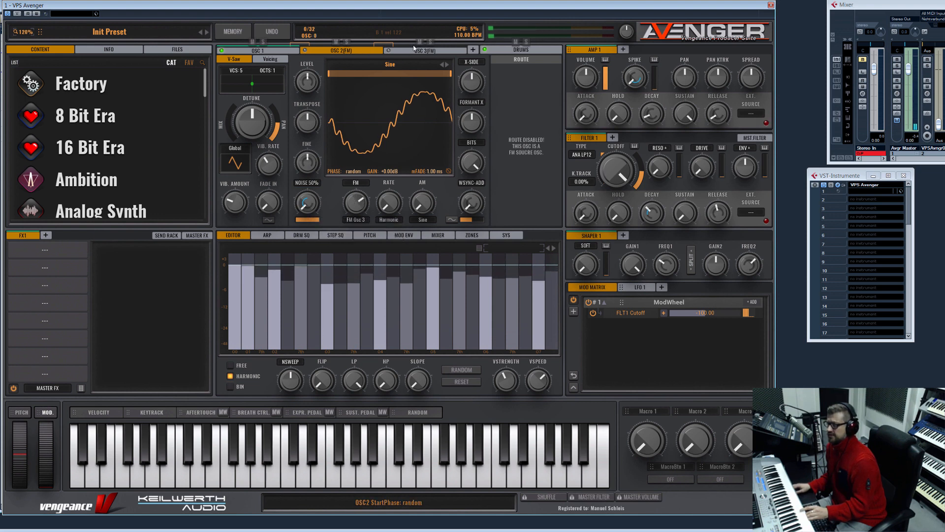
left_click(355, 219)
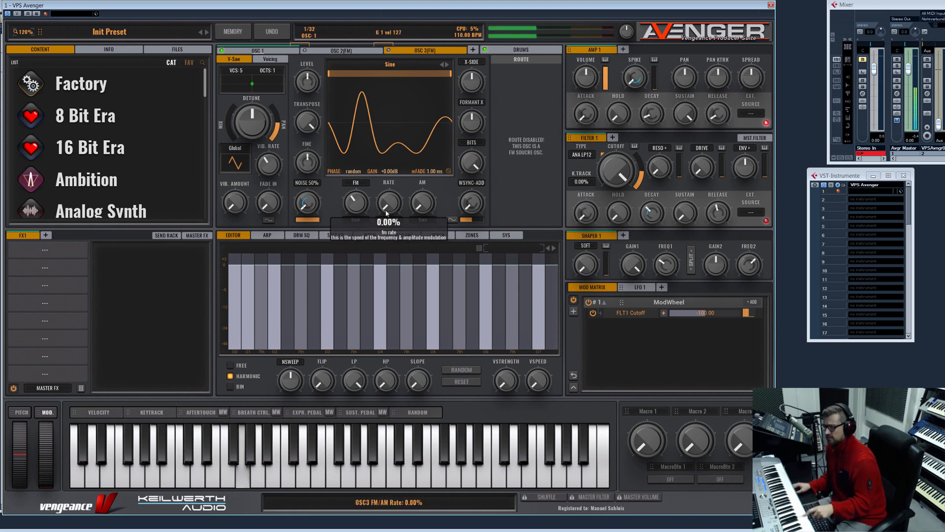
left_click_drag(355, 202, 352, 181)
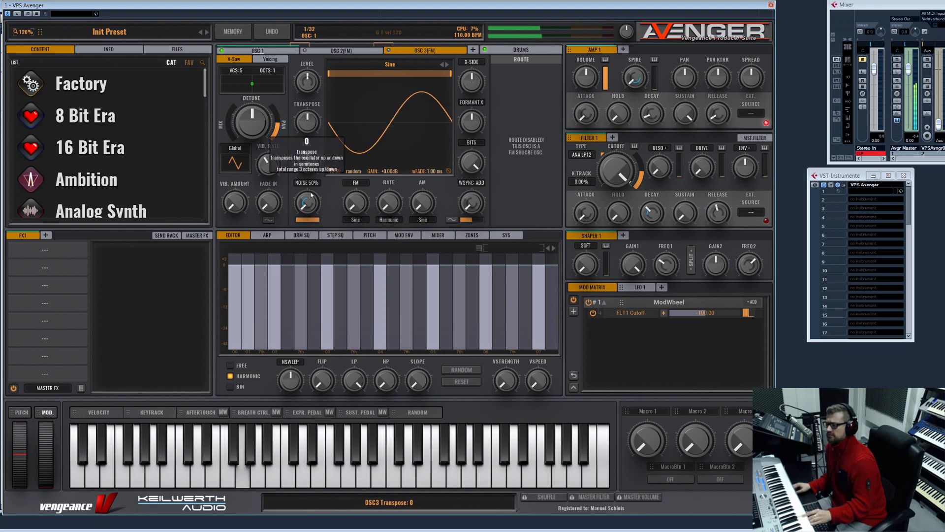
left_click_drag(356, 202, 355, 187)
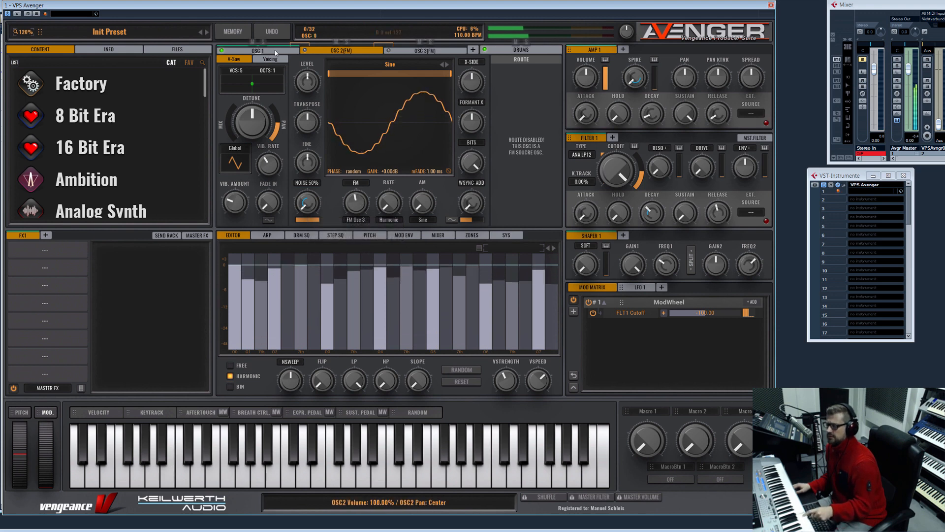
Step: Browse OSC1's shape categories through Samples, Wavetables and Granular without loading one
left_click(470, 61)
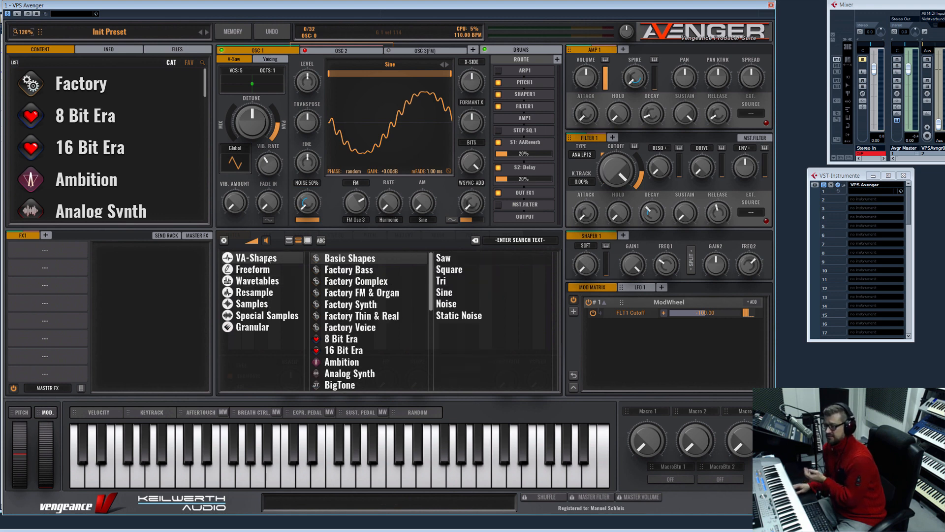
mouse_move(489, 303)
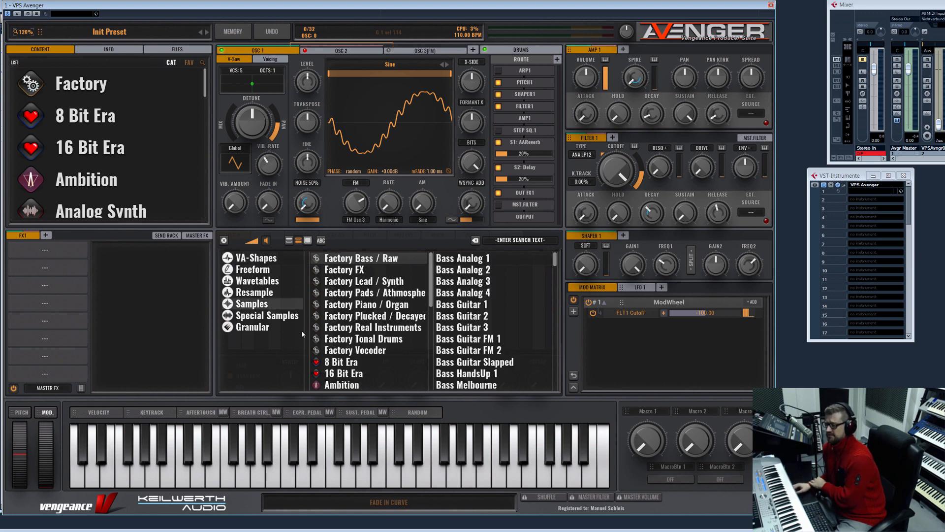
left_click(257, 281)
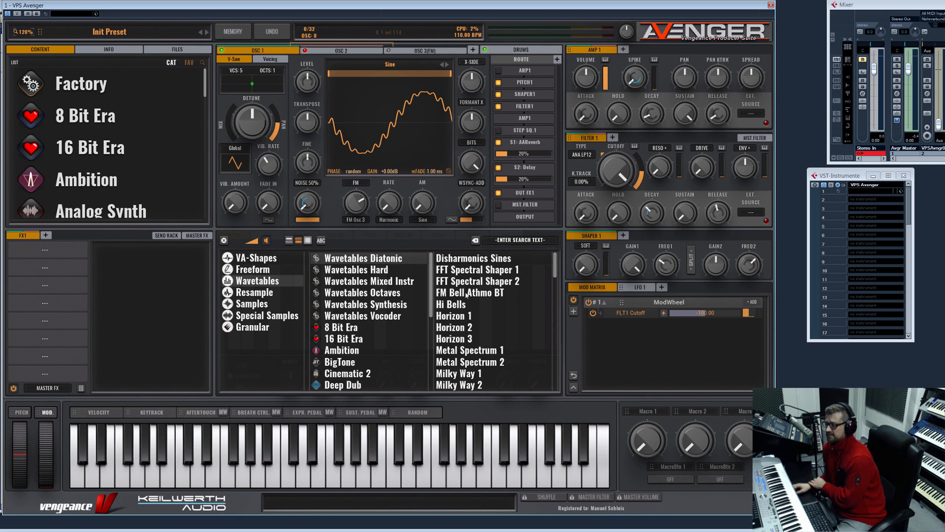
left_click(251, 326)
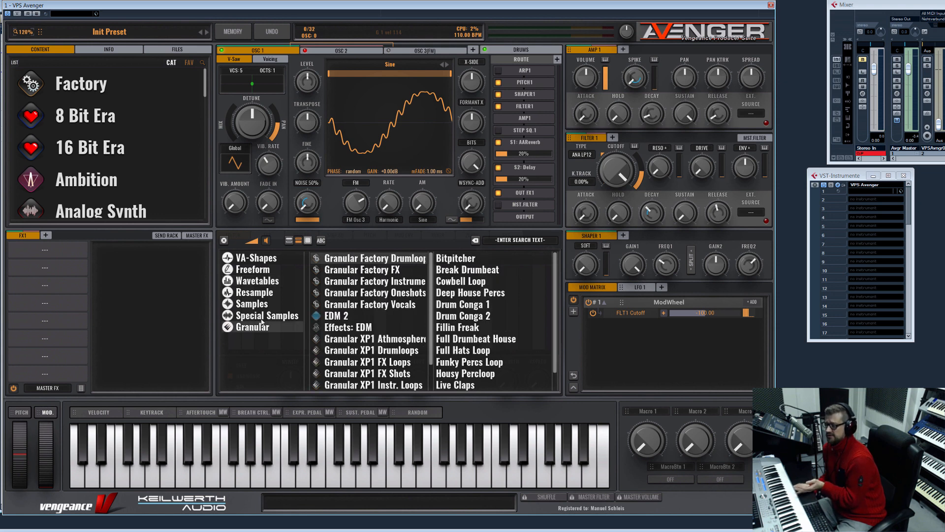